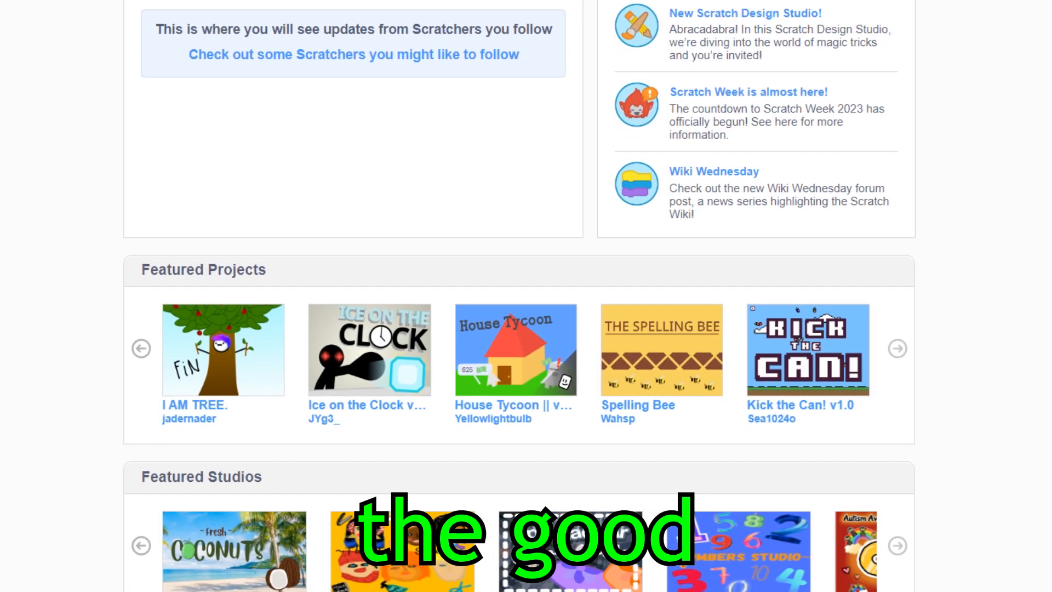
Step: Scroll up and down through the Scratch homepage to browse it
scroll(down, 3)
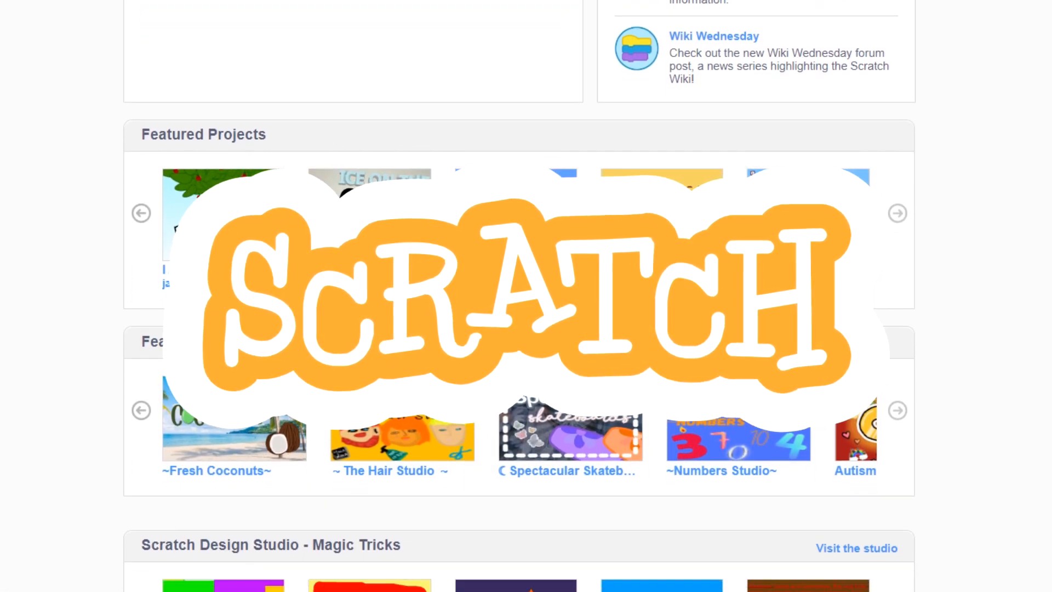
scroll(down, 3)
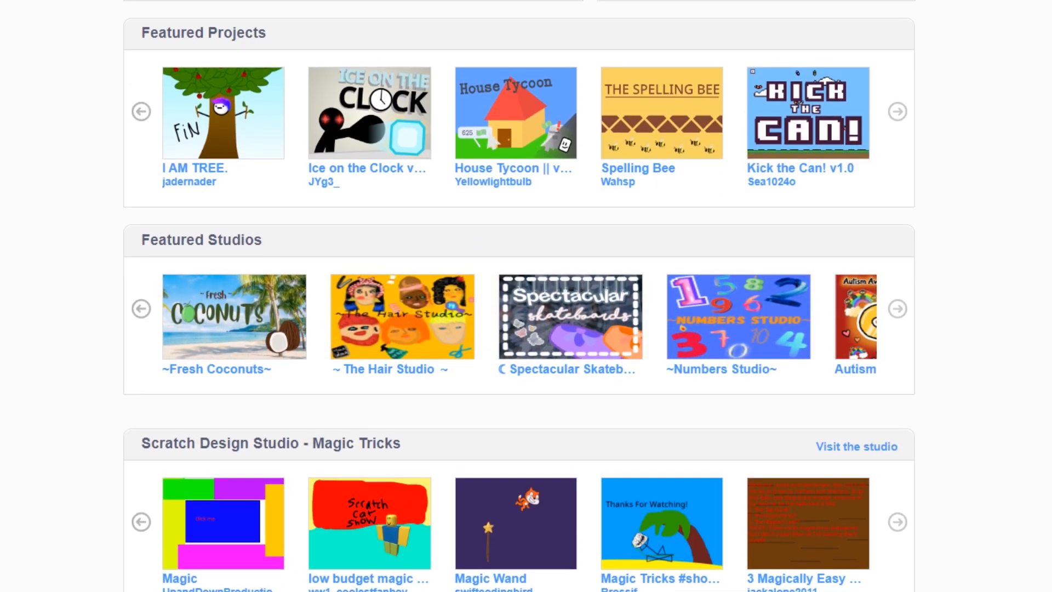
scroll(up, 3)
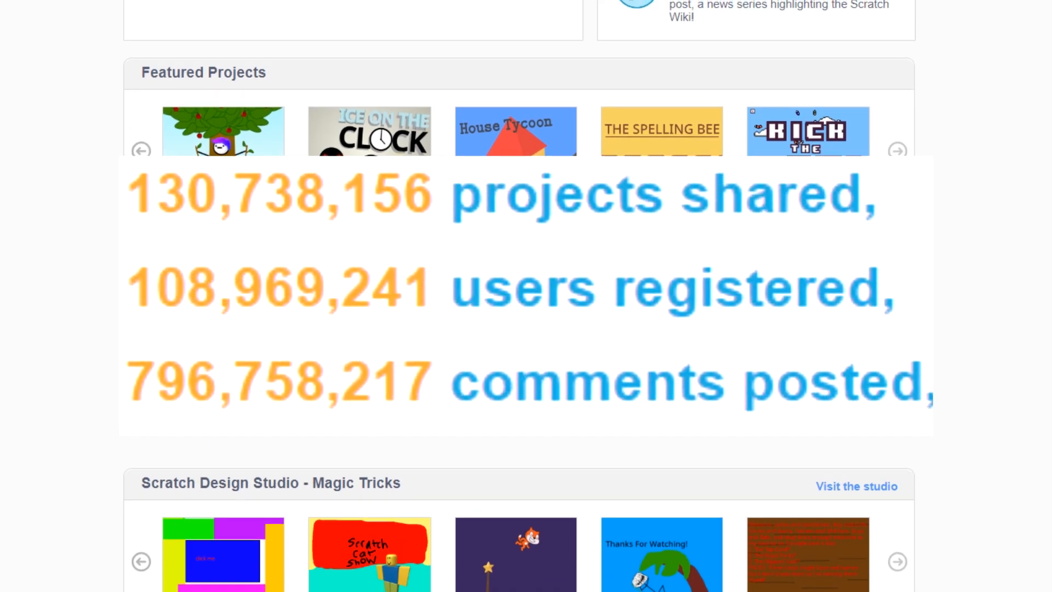
scroll(down, 3)
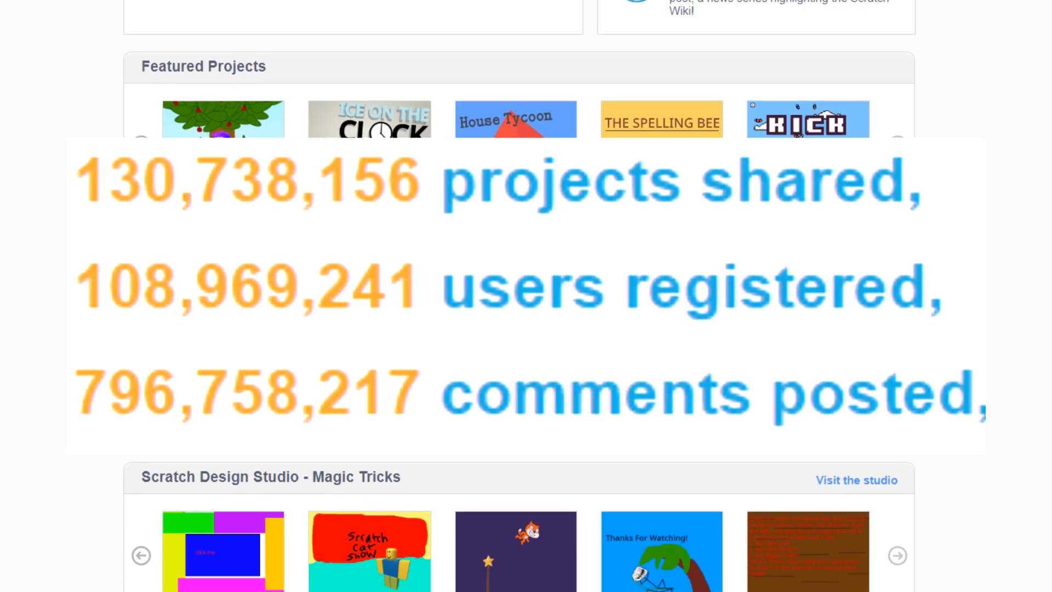
scroll(up, 3)
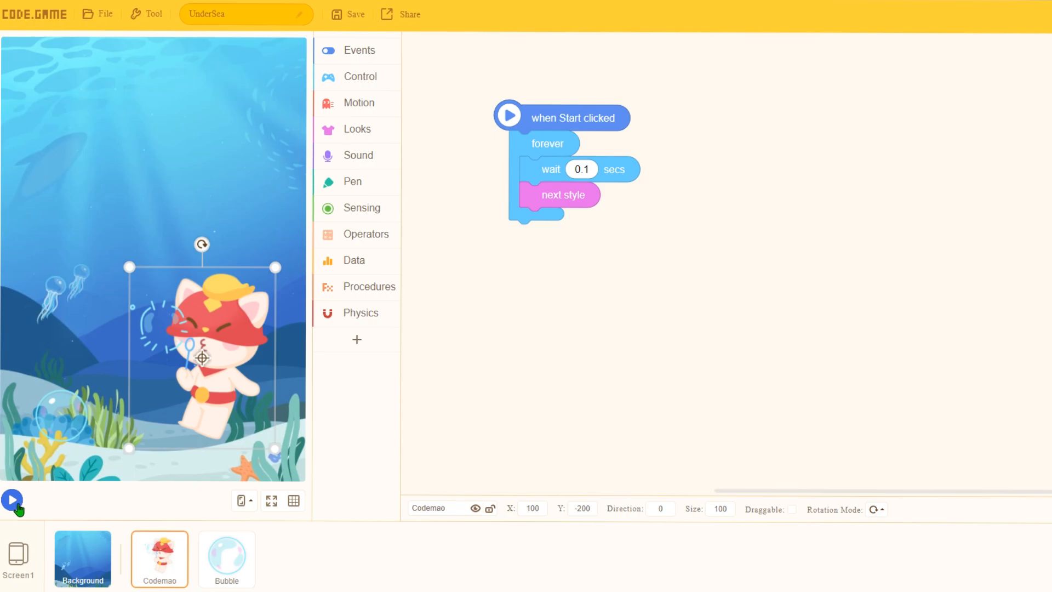
Step: Delete the Codemao sprite's forever next-style animation script
click(12, 500)
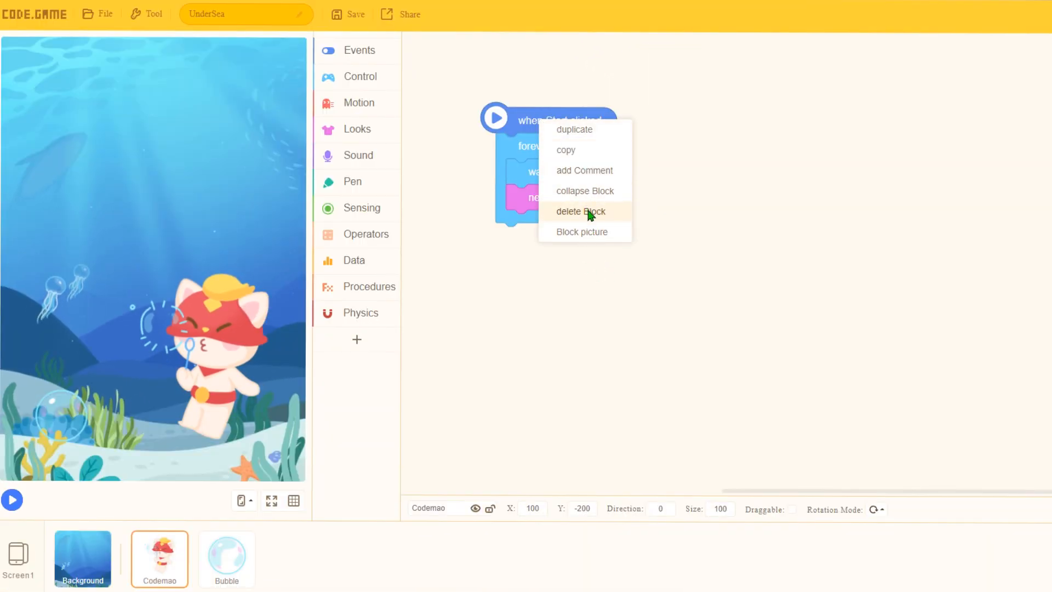
click(580, 212)
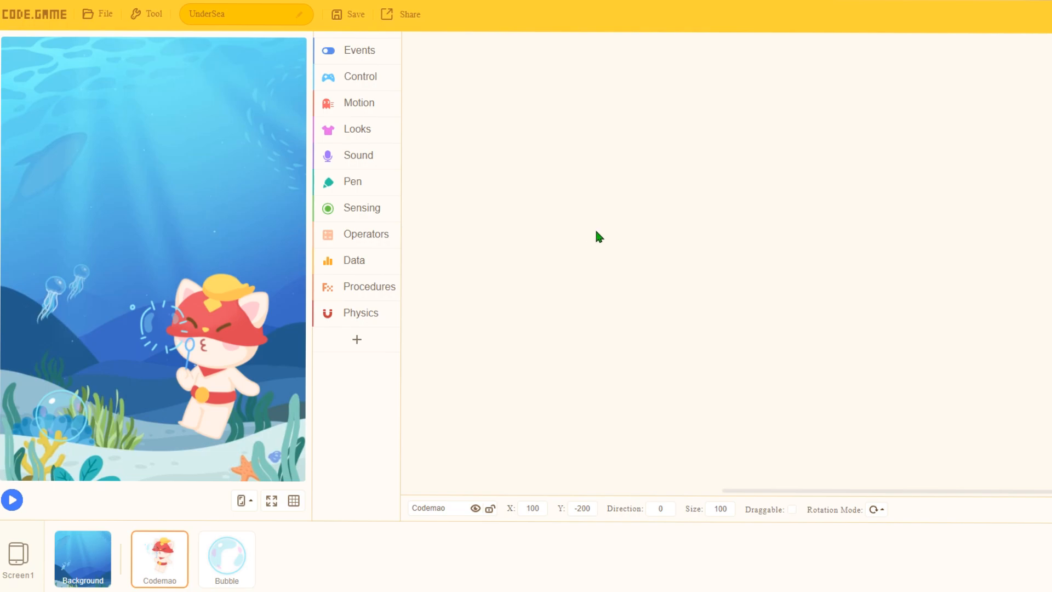
mouse_move(204, 302)
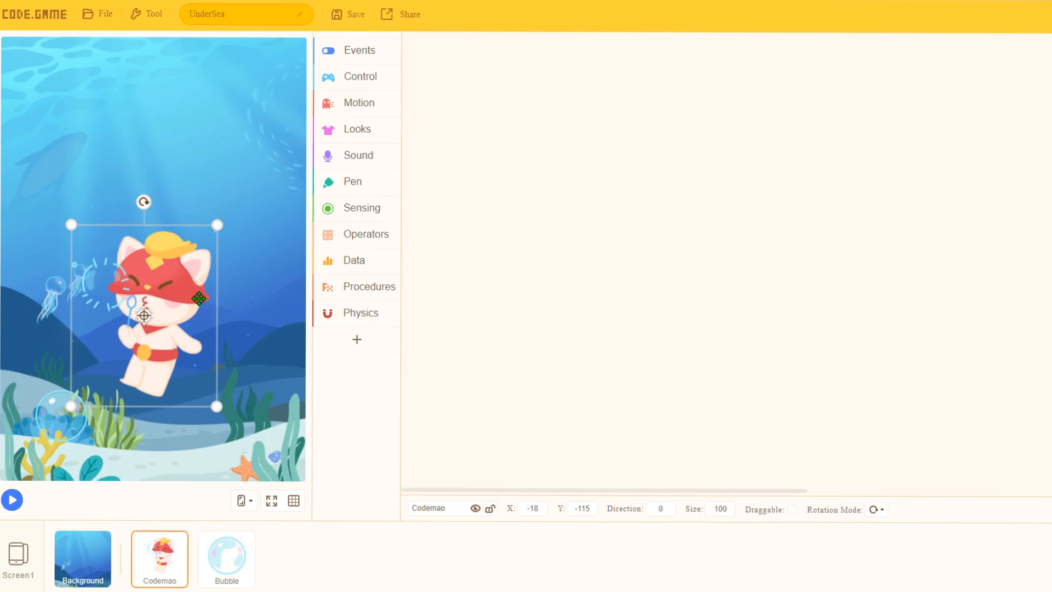
Step: Select the Background to show its scripts
click(81, 558)
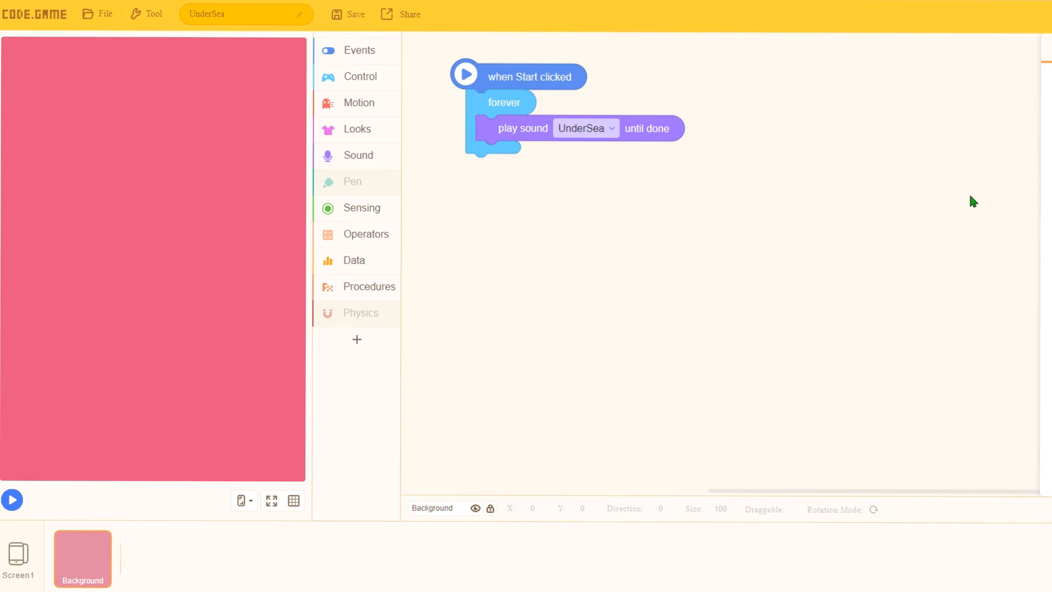
mouse_move(921, 149)
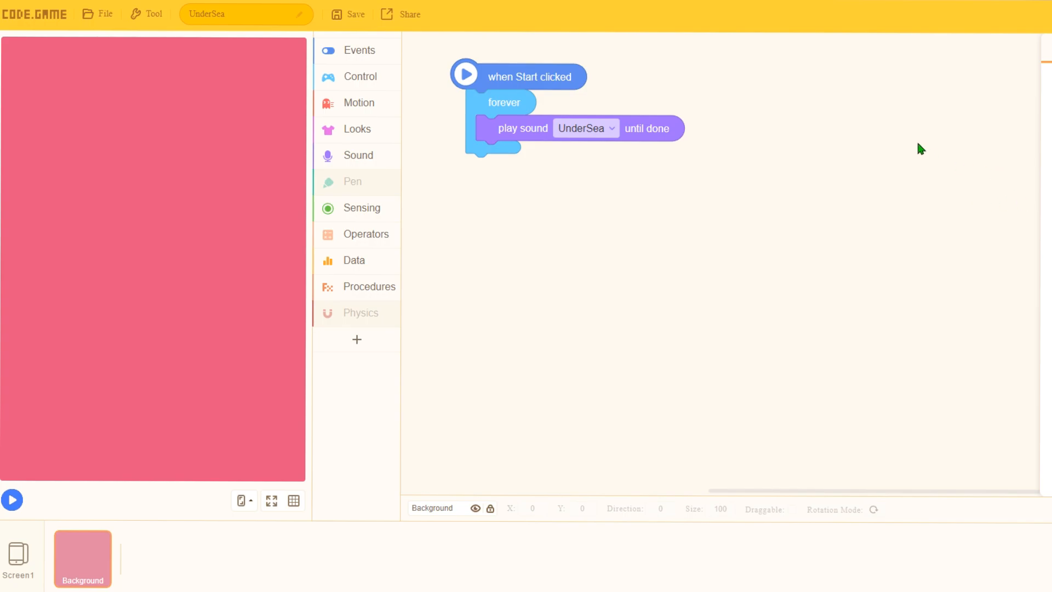
mouse_move(622, 384)
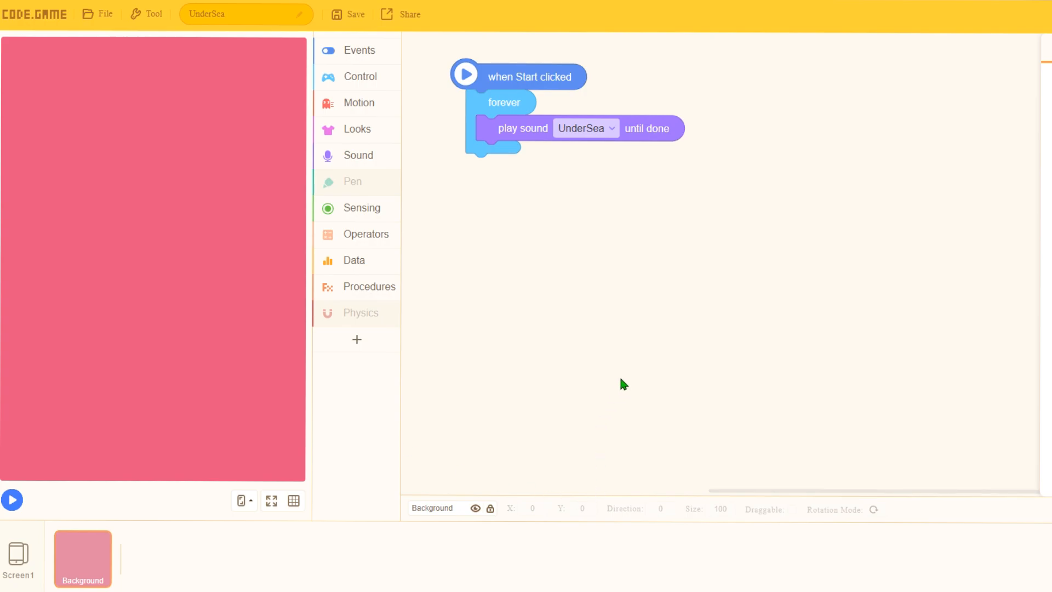
mouse_move(100, 548)
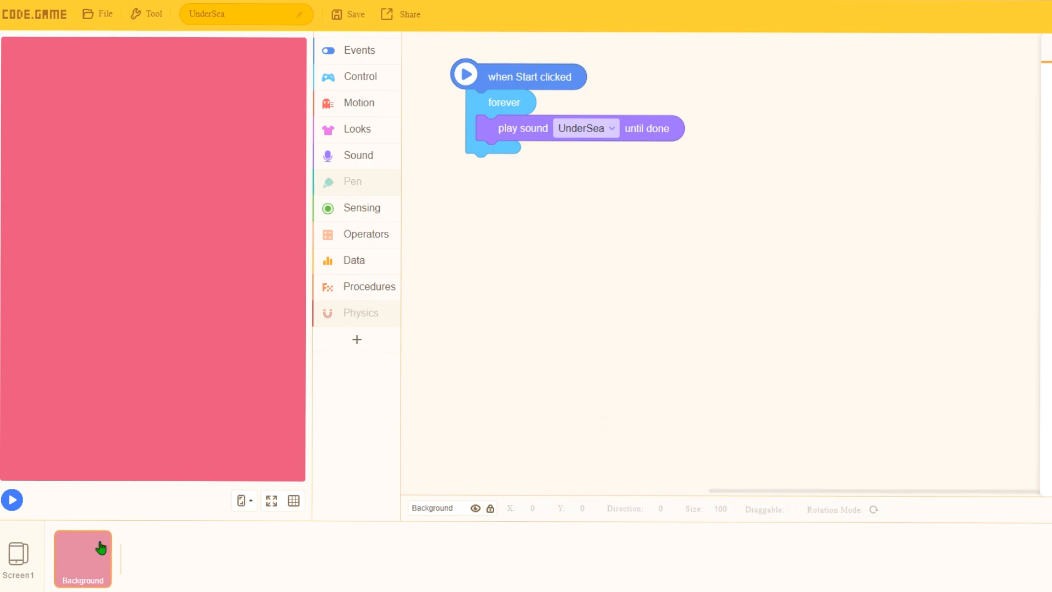
mouse_move(236, 581)
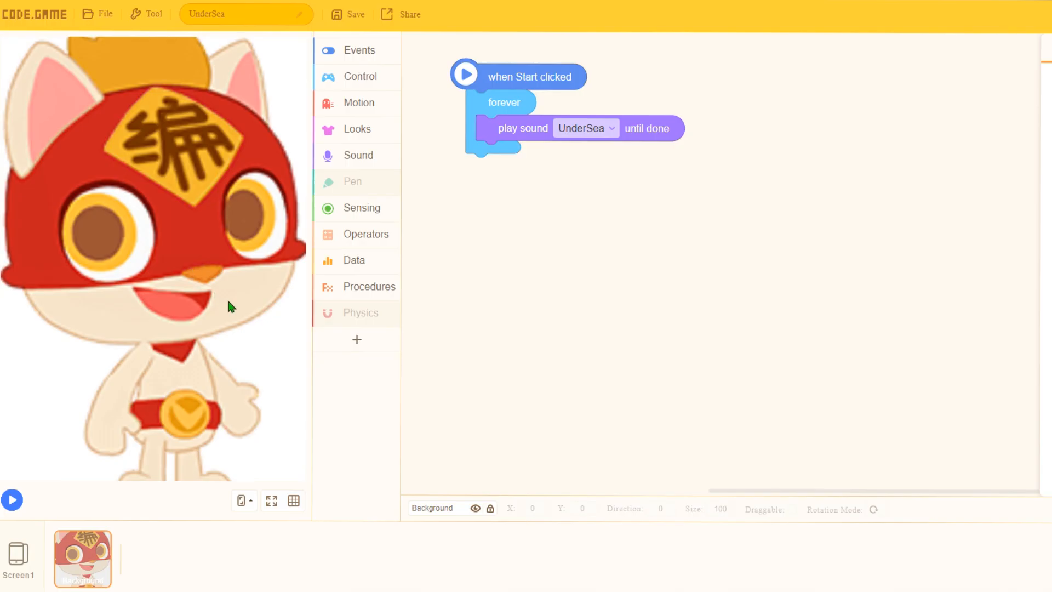
mouse_move(837, 302)
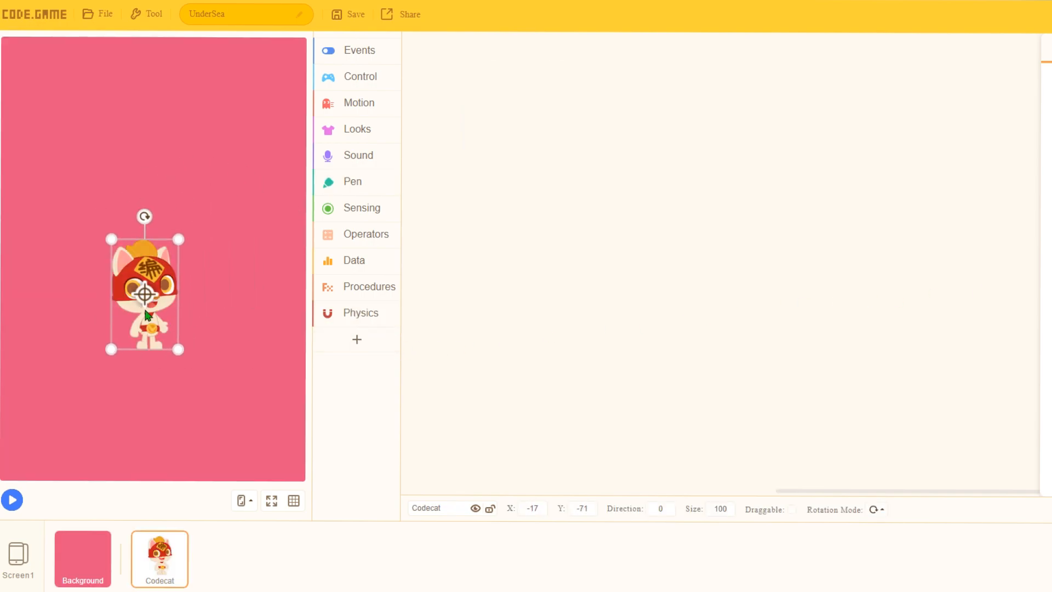
Step: Browse the Control and Events block categories and scroll through the control blocks
click(360, 76)
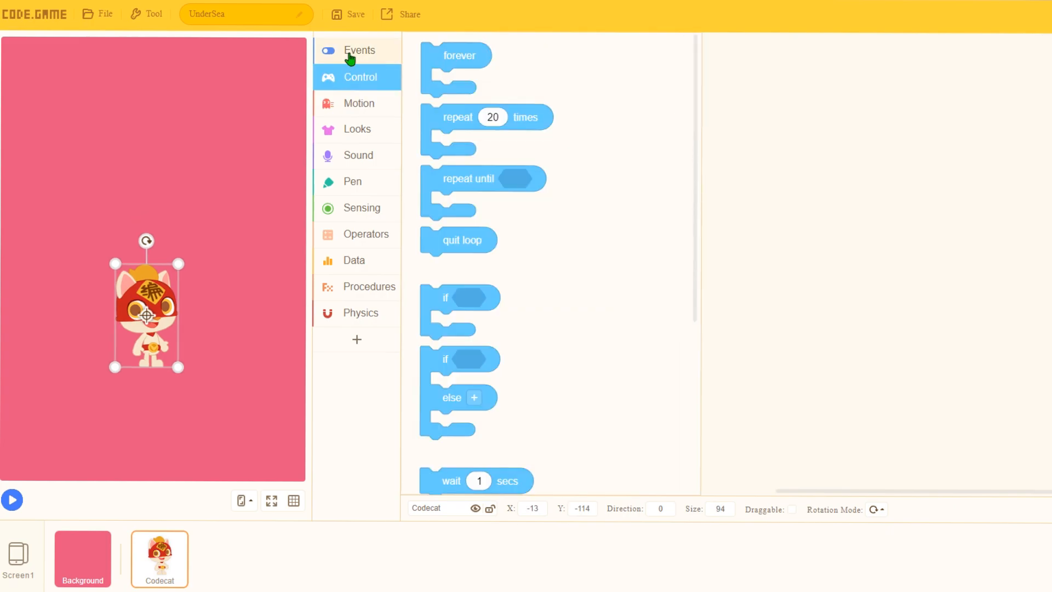
click(359, 50)
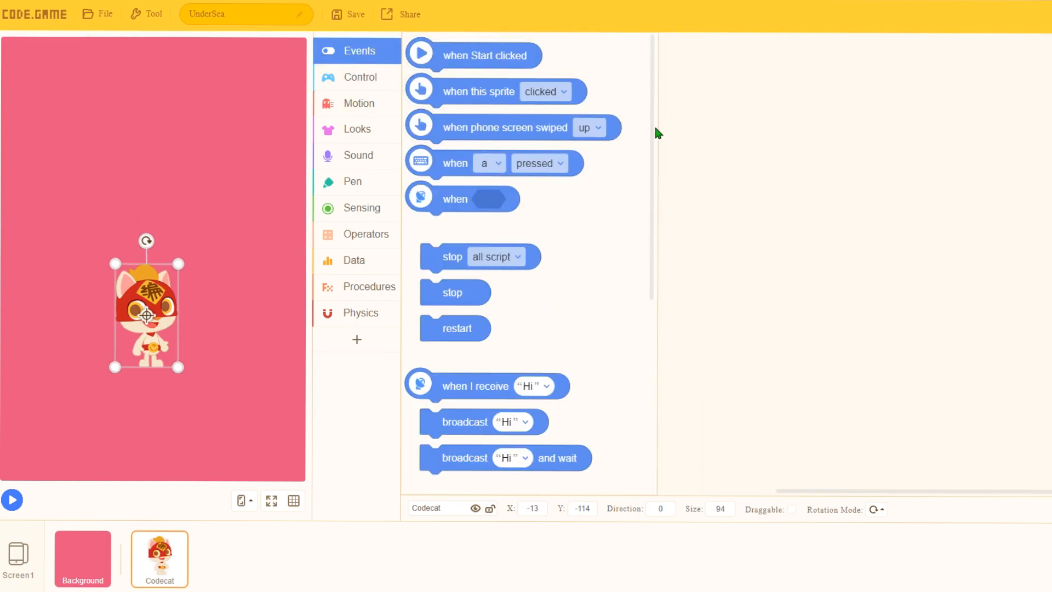
click(360, 77)
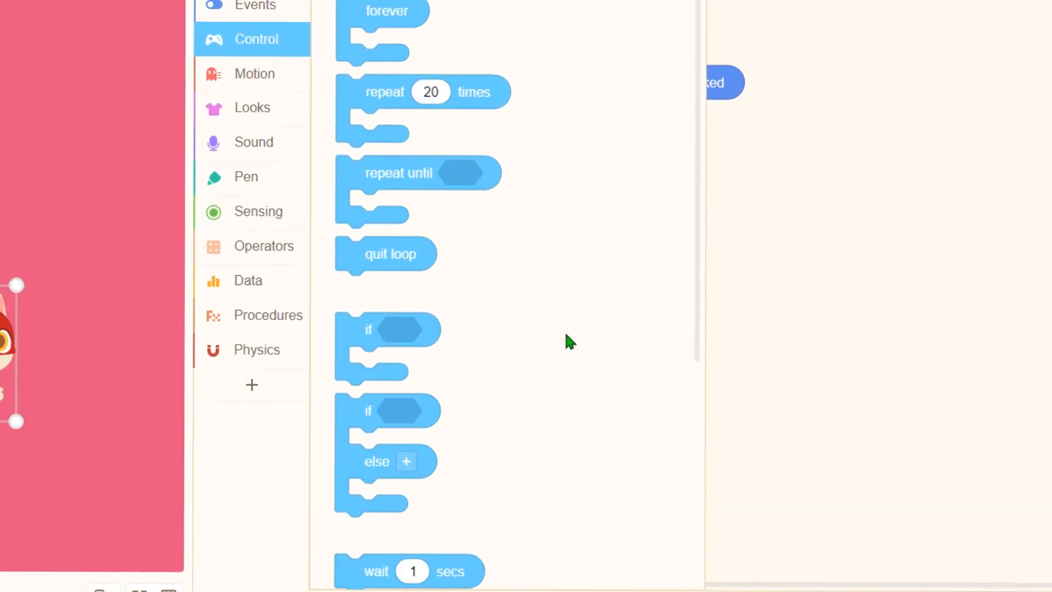
scroll(down, 3)
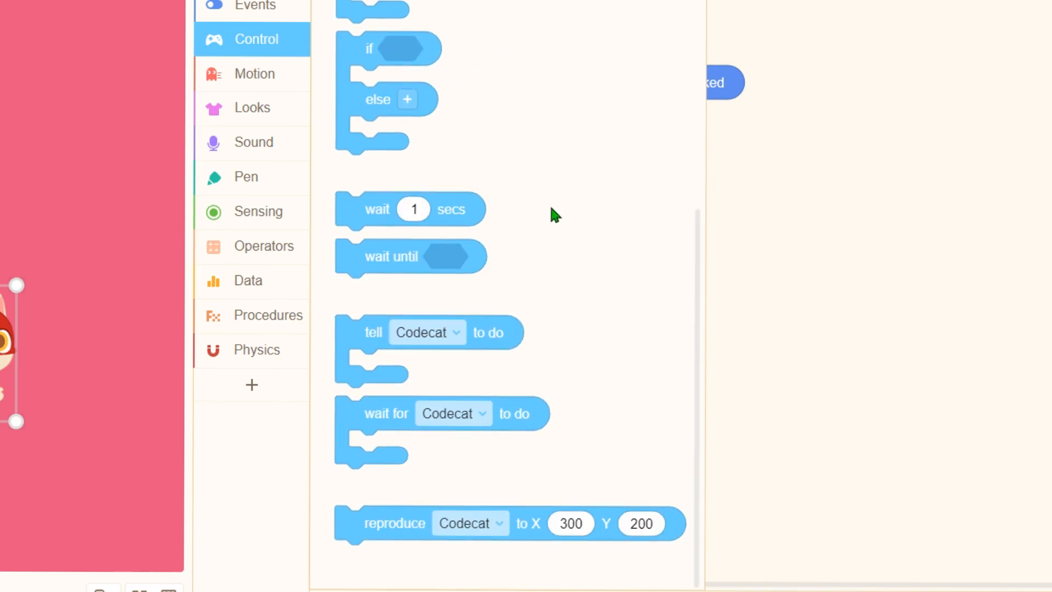
scroll(up, 3)
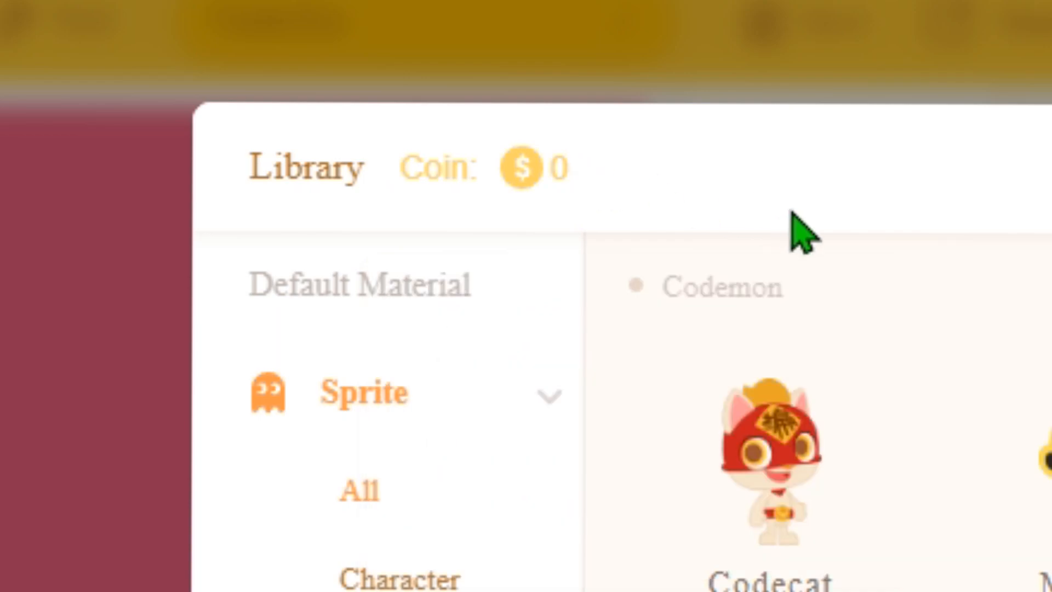
mouse_move(1005, 337)
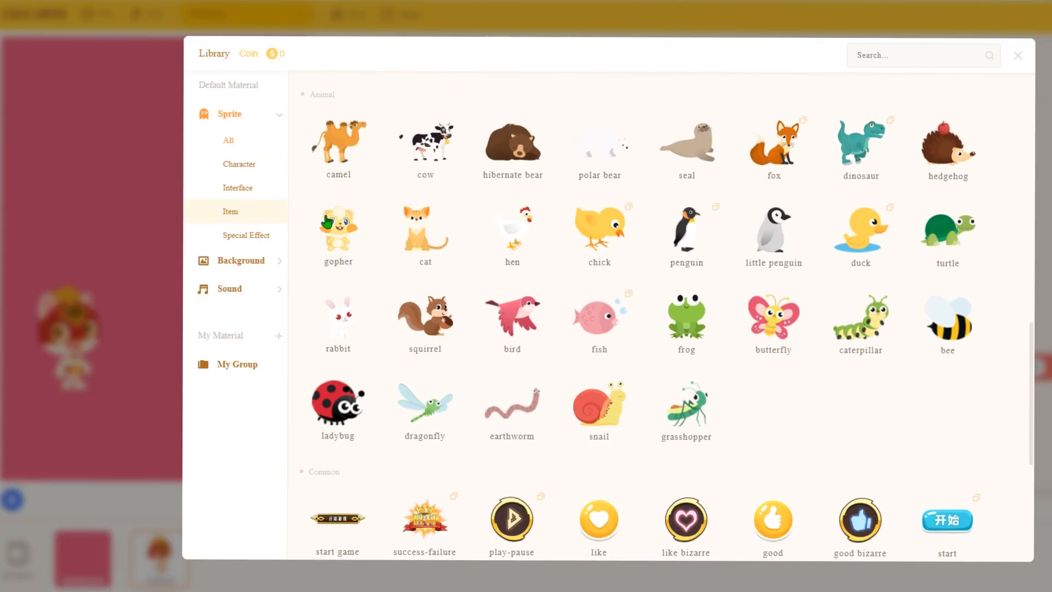
Step: Add the hibernate bear from the sprite library's Animal category to the project
scroll(down, 3)
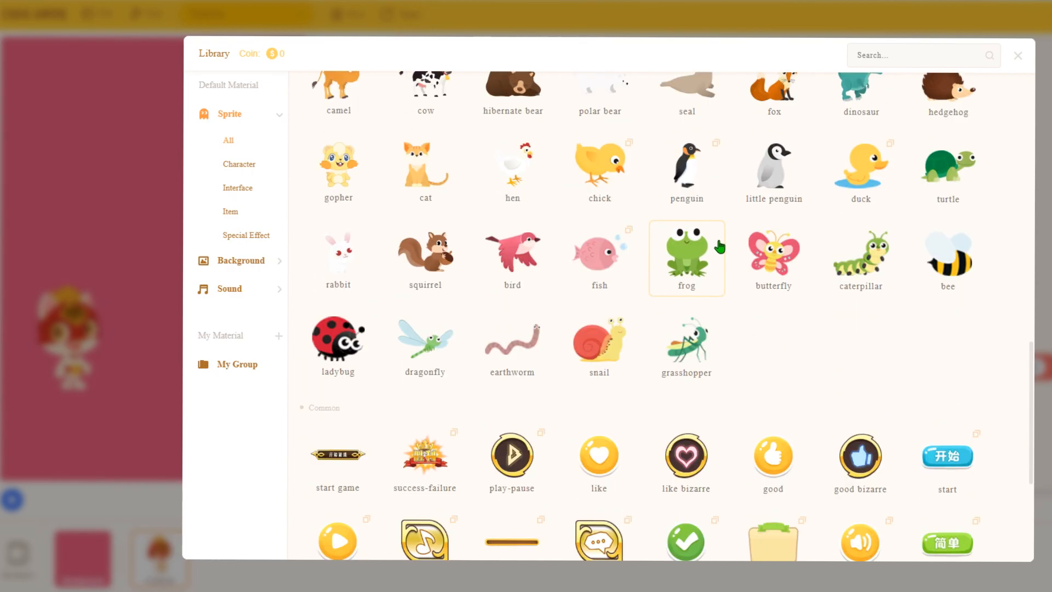
click(237, 188)
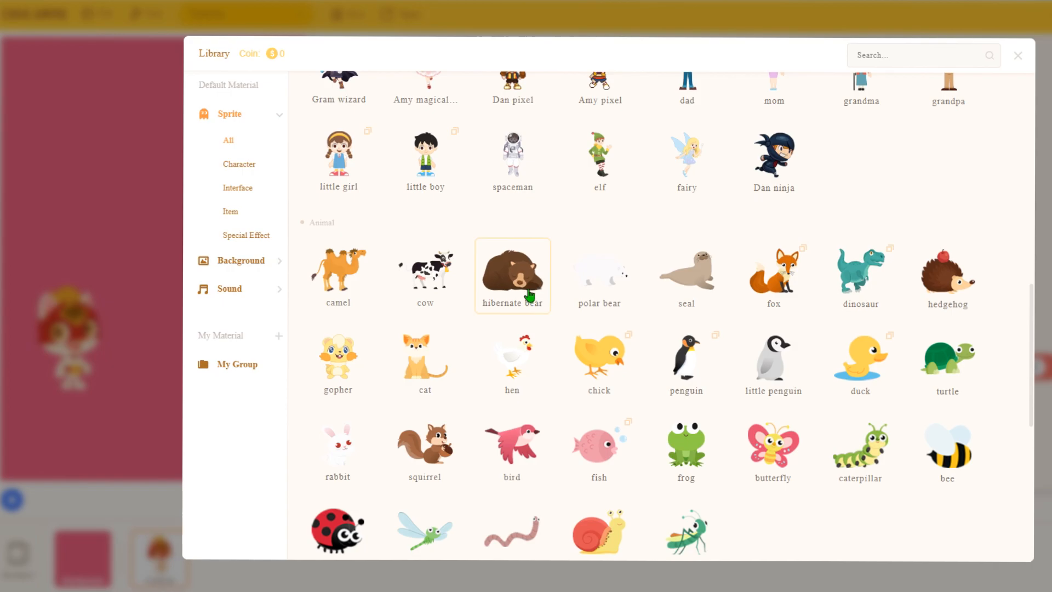
click(512, 275)
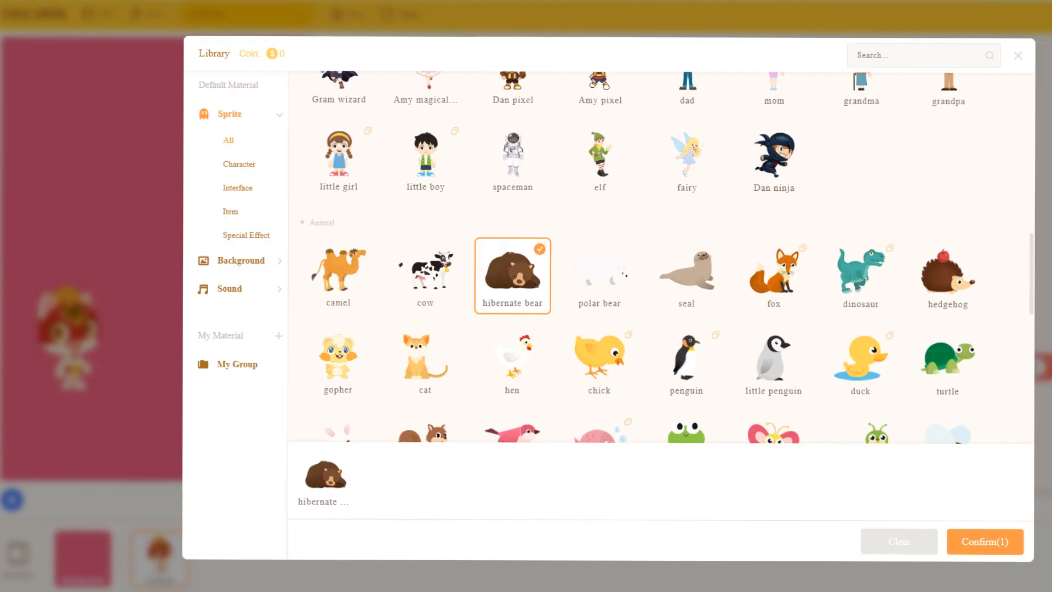
click(984, 541)
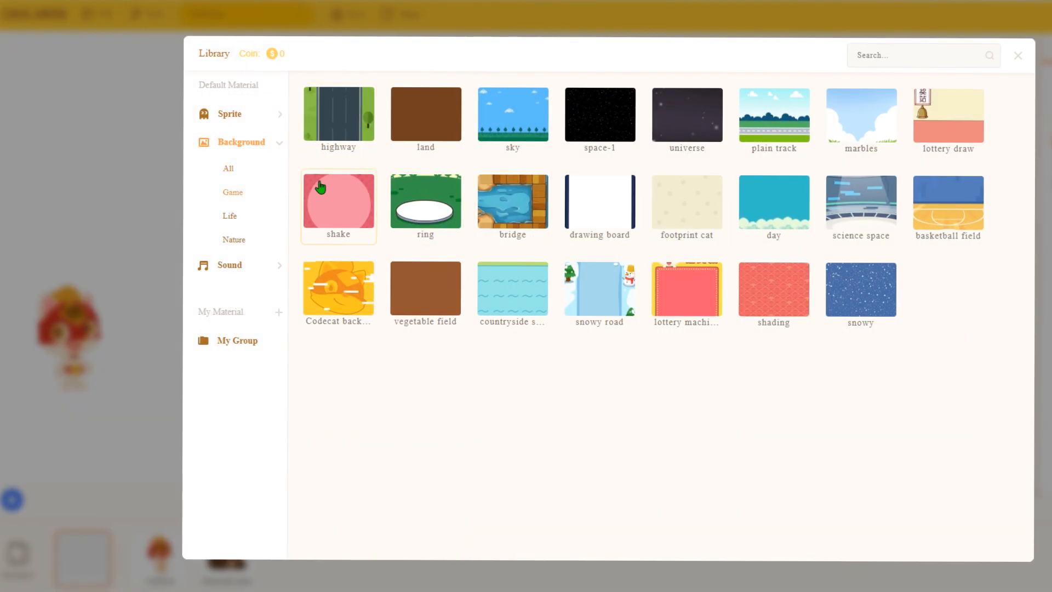
Step: Choose a new highway road backdrop from the game backdrop library
click(338, 114)
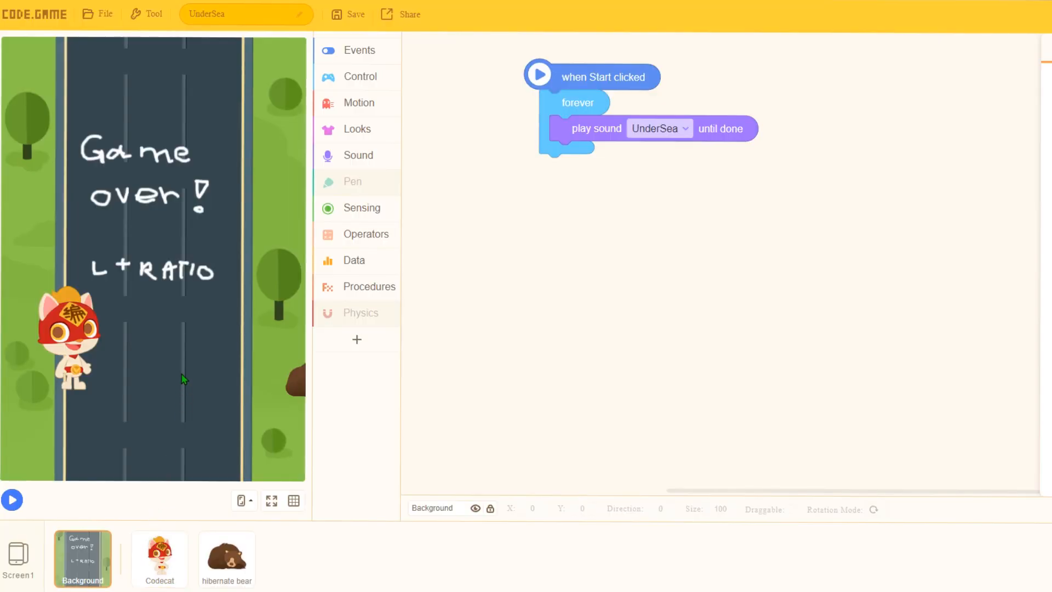
Step: Run the Codecat game briefly to test it, then stop it
click(159, 558)
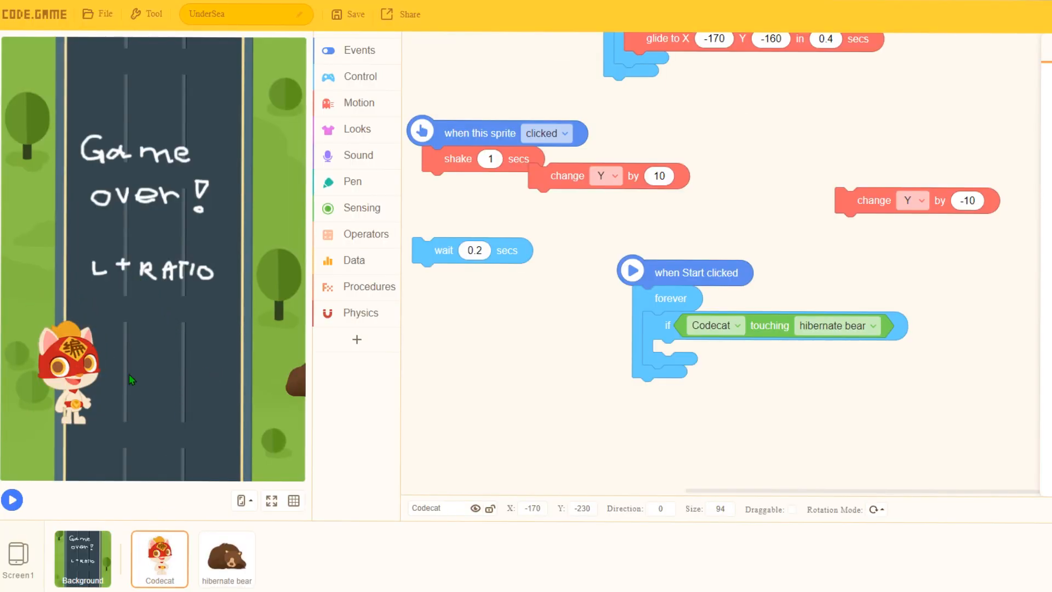
click(11, 500)
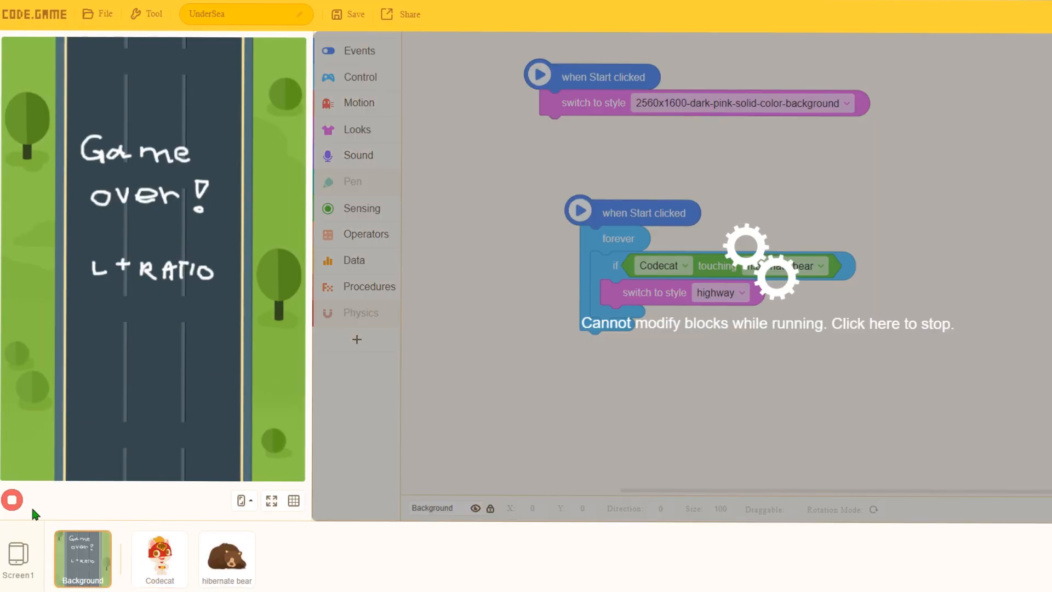
click(11, 500)
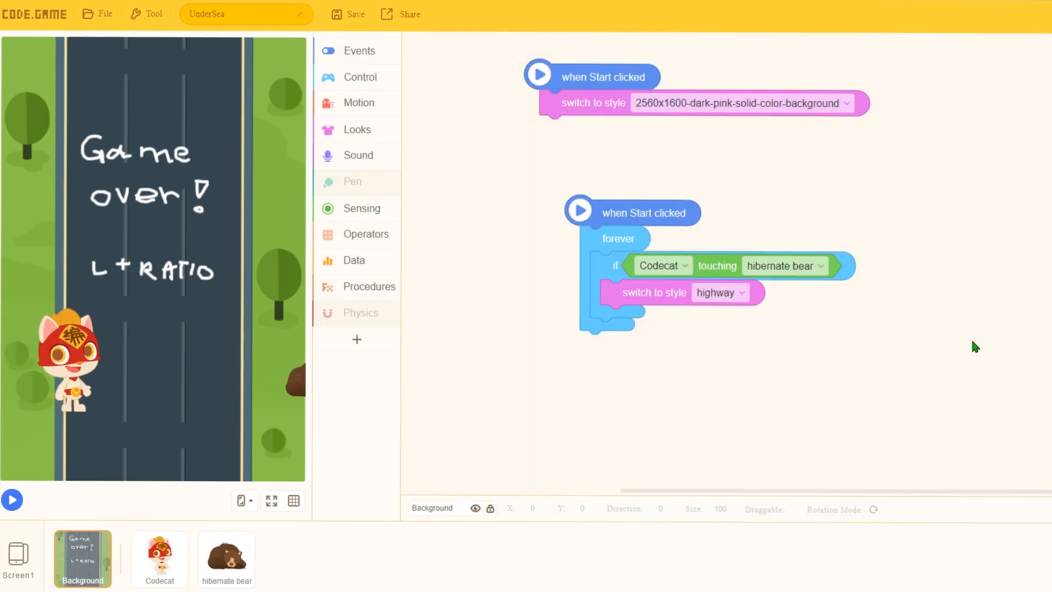
Step: Set the speaking language for Codecat's speech, then select the Background
click(159, 559)
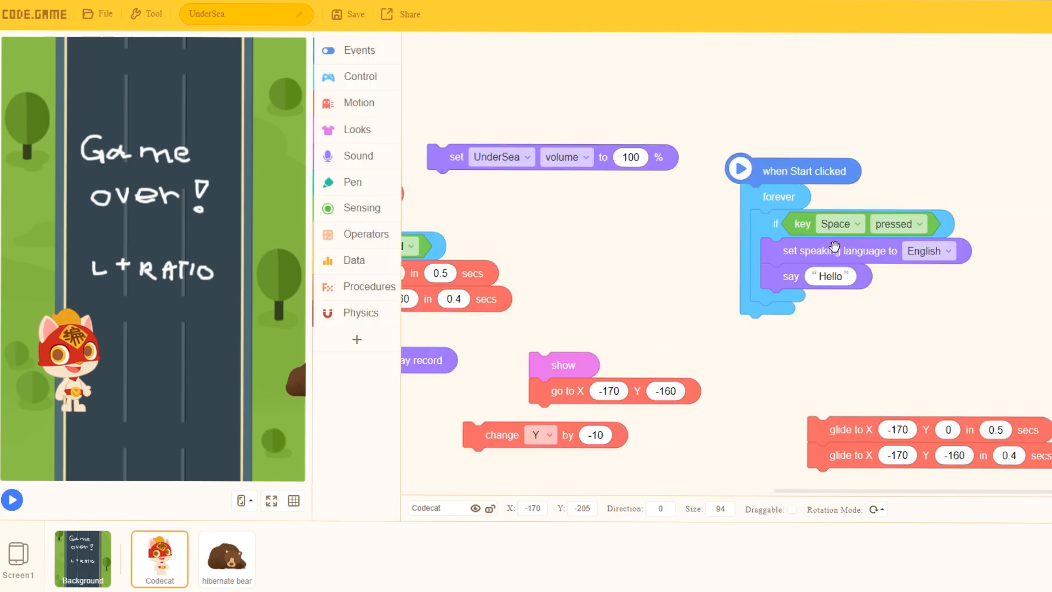
click(929, 251)
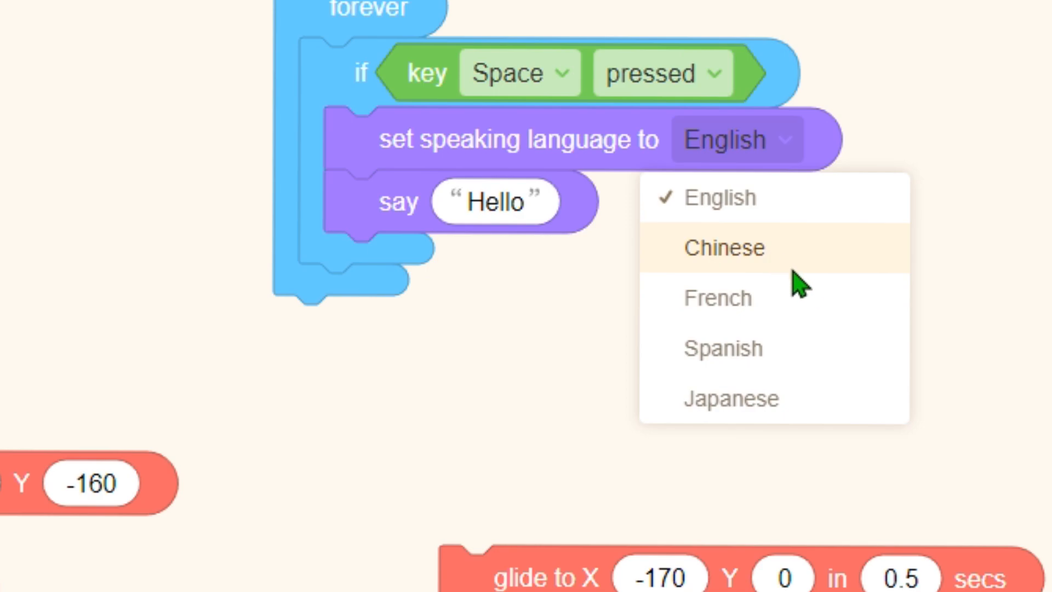
mouse_move(798, 275)
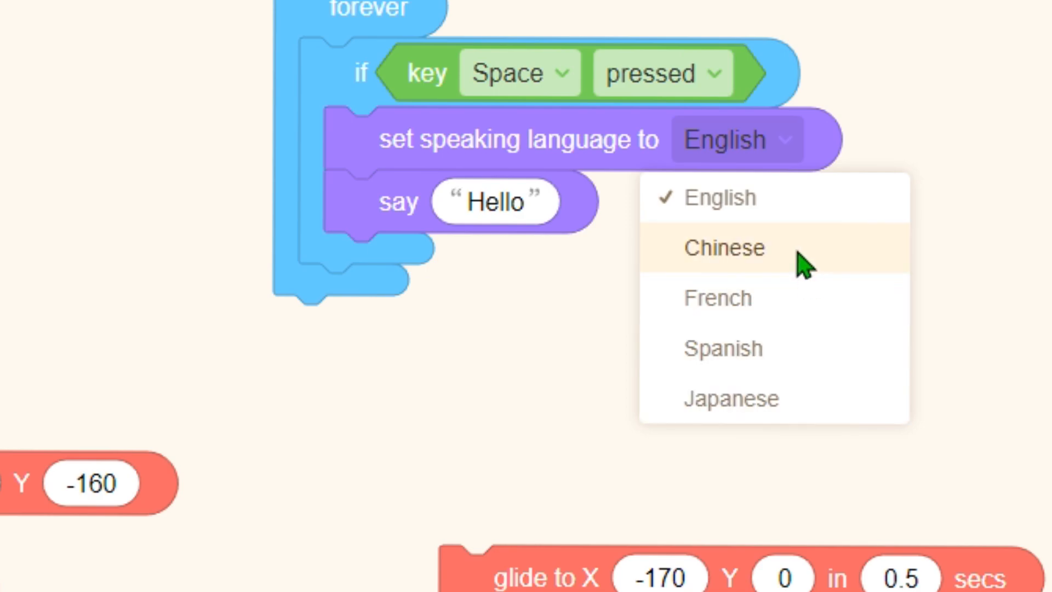
click(724, 248)
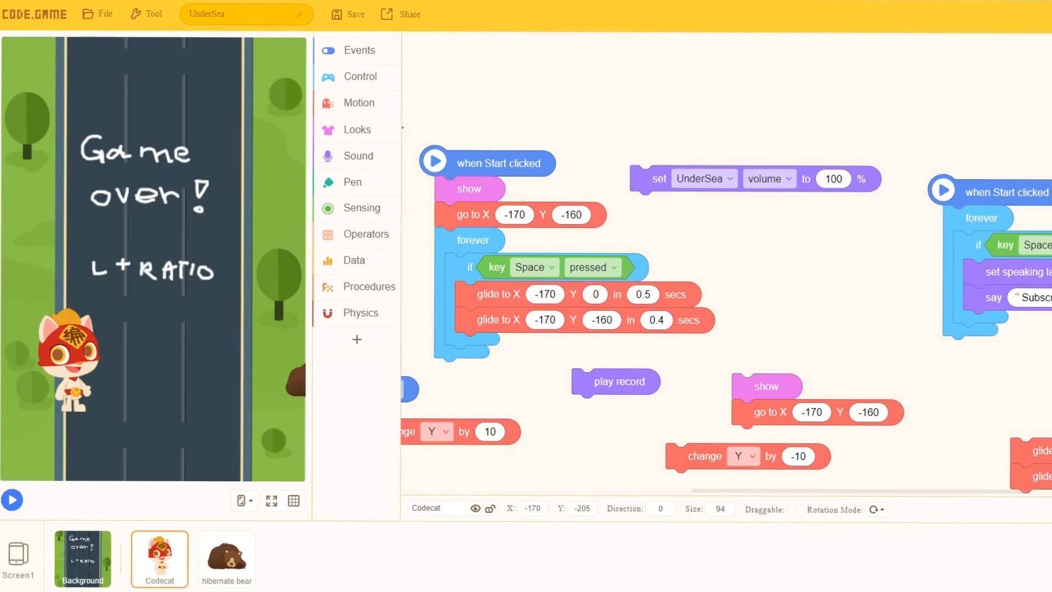
mouse_move(28, 468)
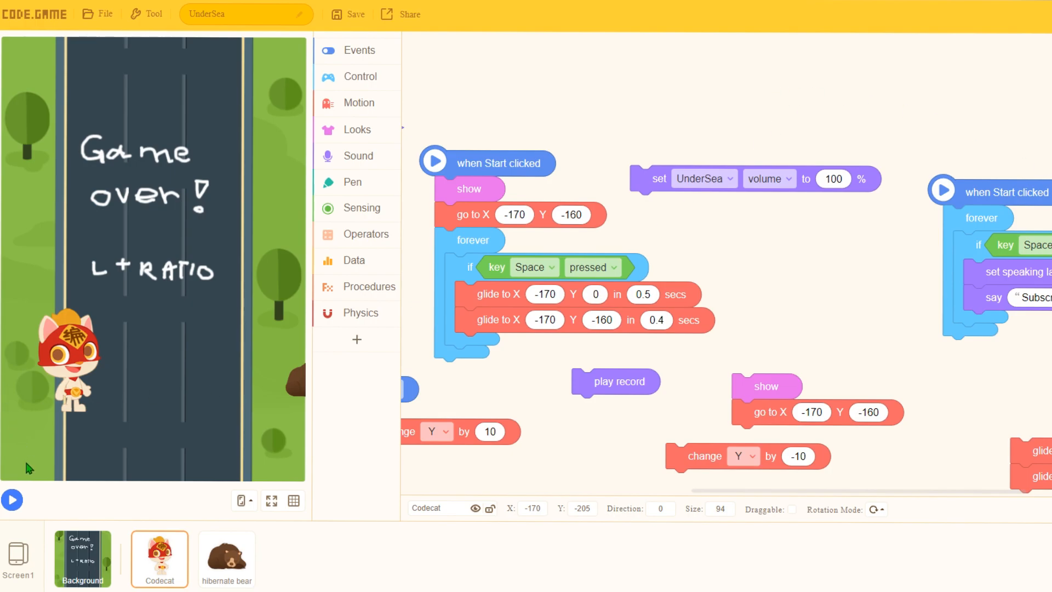
mouse_move(81, 519)
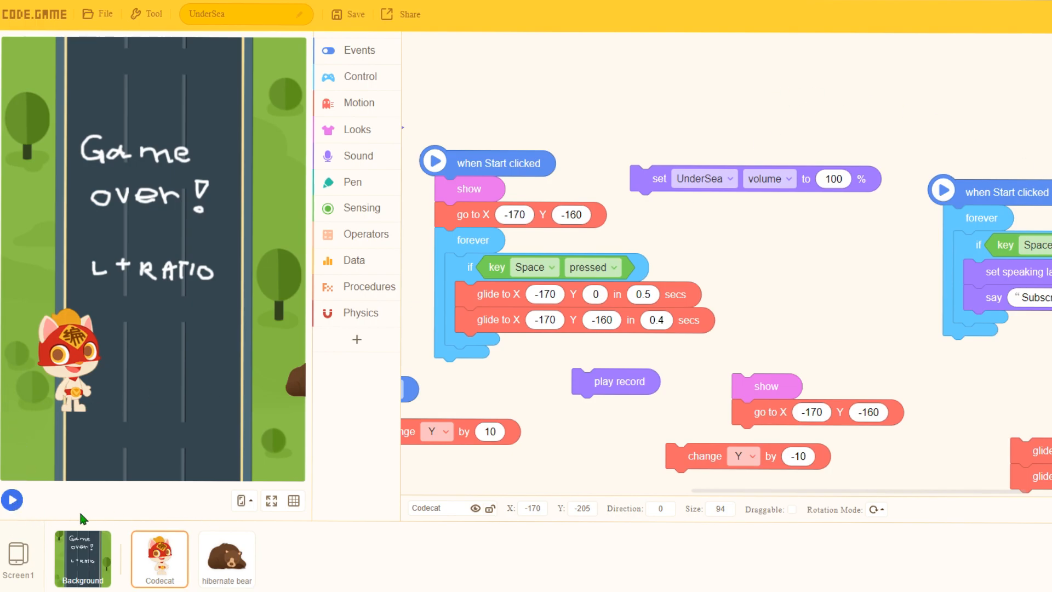
click(11, 499)
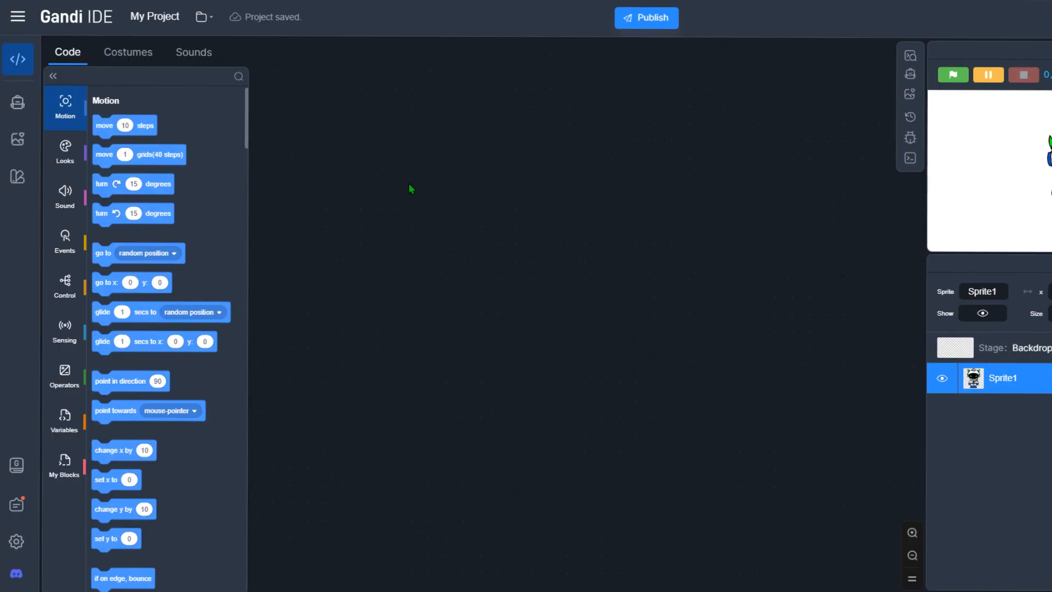
mouse_move(410, 173)
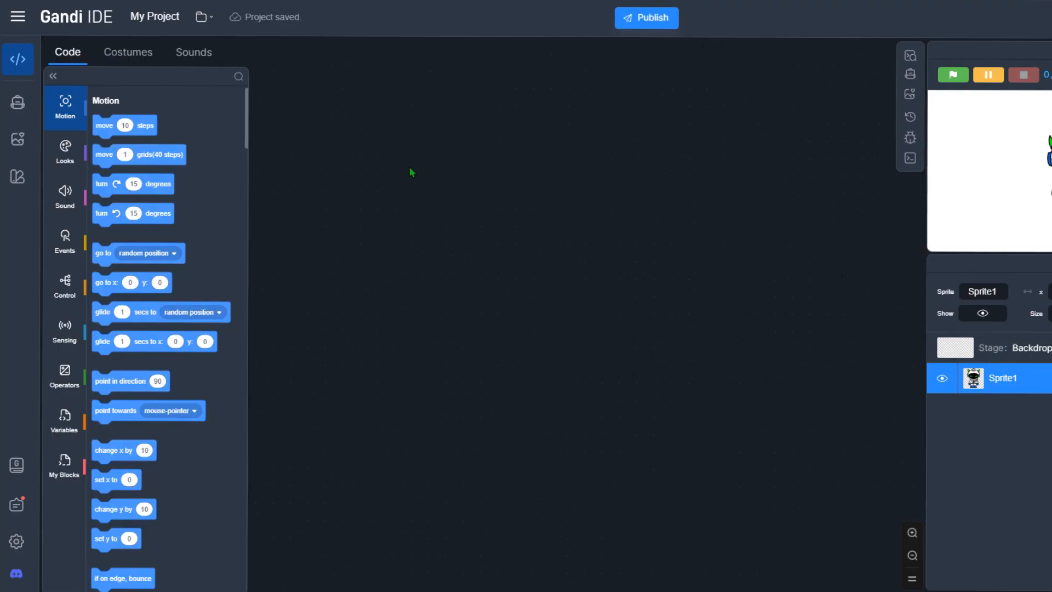
mouse_move(396, 257)
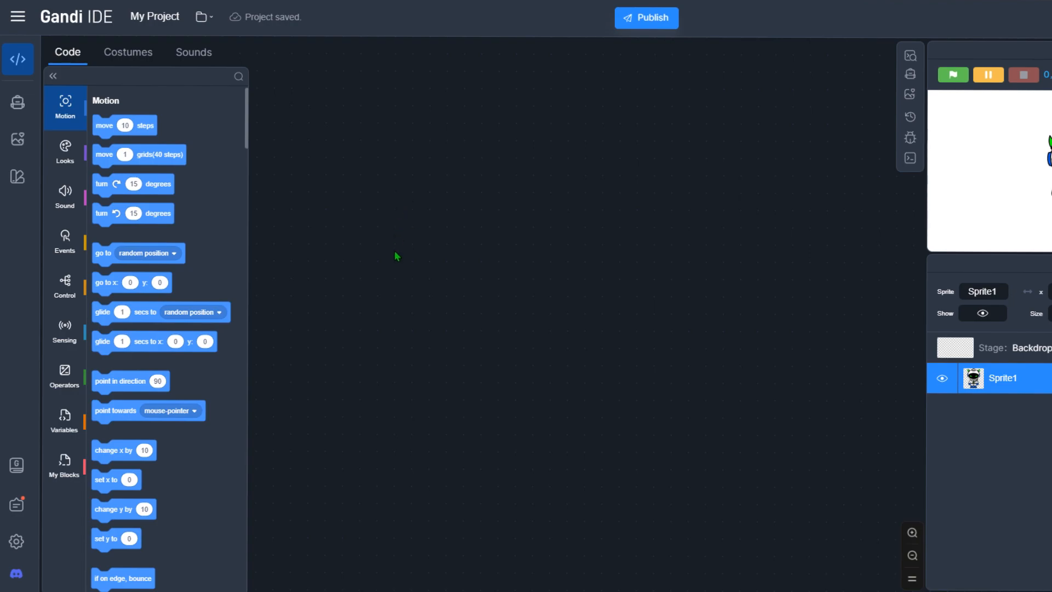
mouse_move(356, 316)
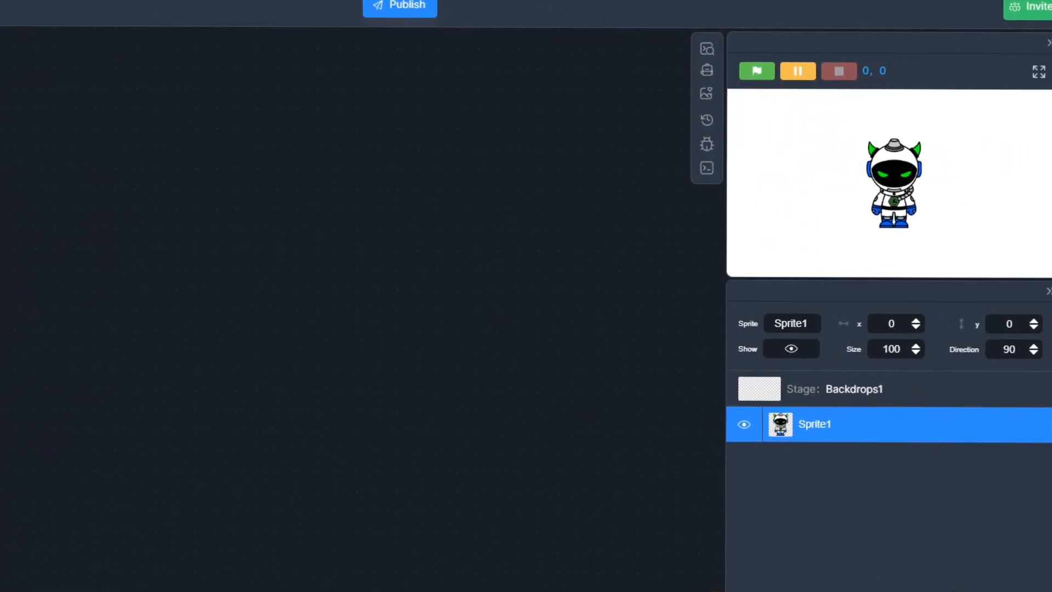
Step: Delete the default robot sprite, then move the M&M character and shrink it on stage
right_click(814, 424)
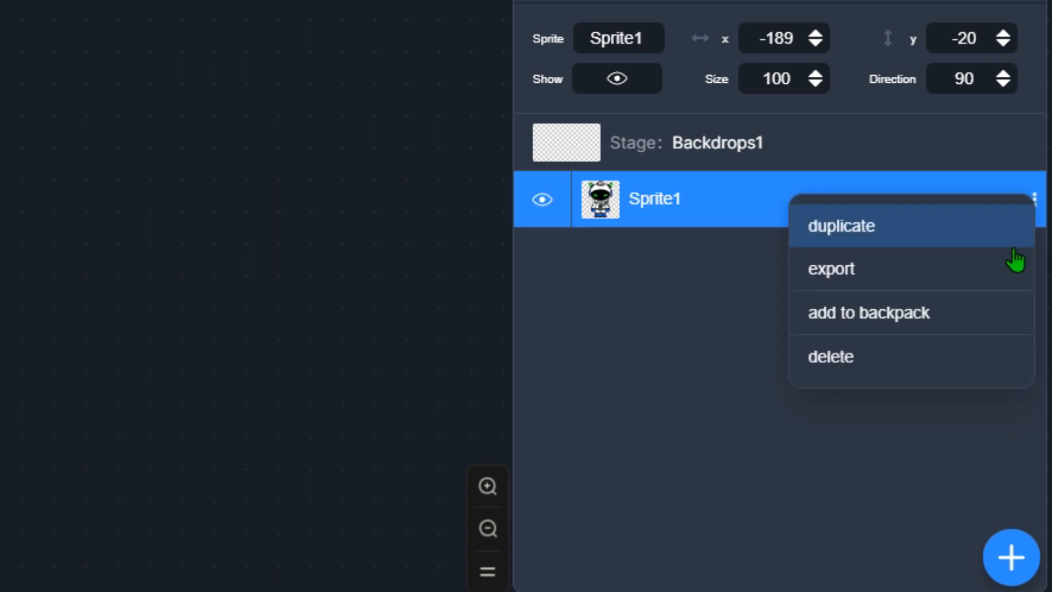
click(831, 356)
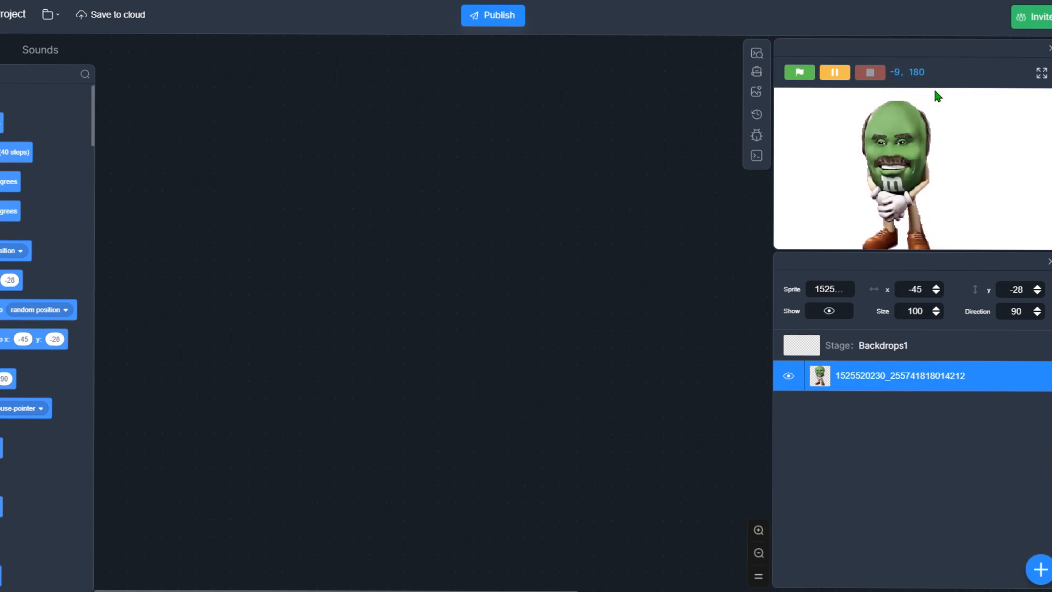
click(829, 310)
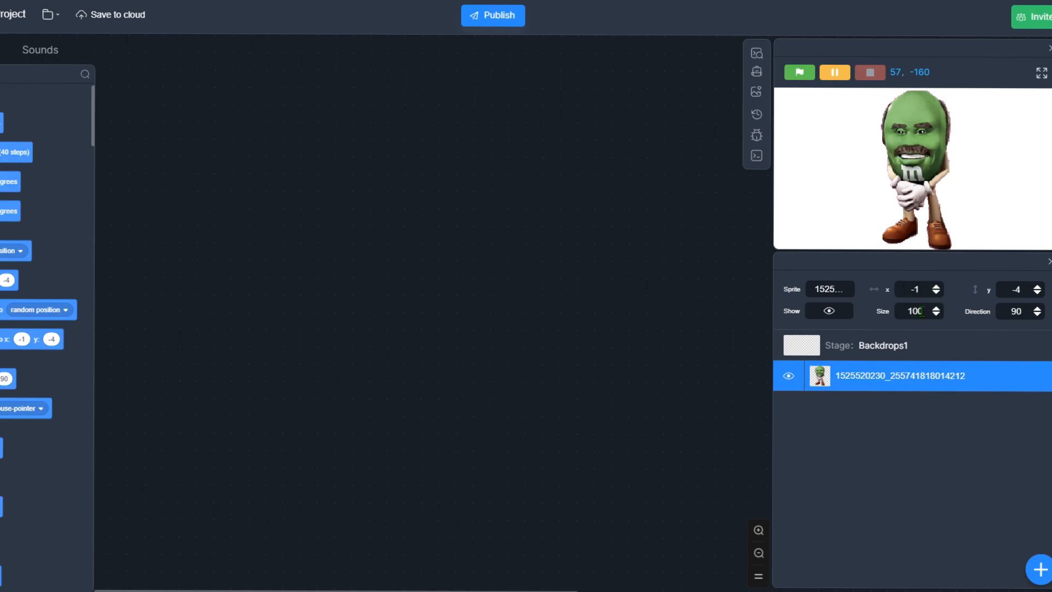
click(930, 314)
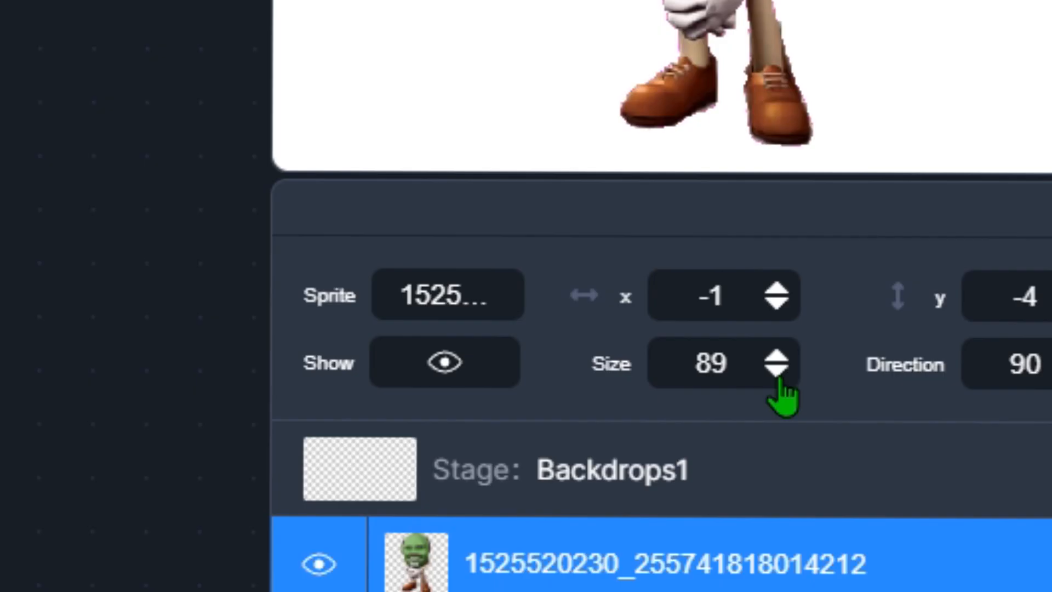
click(778, 372)
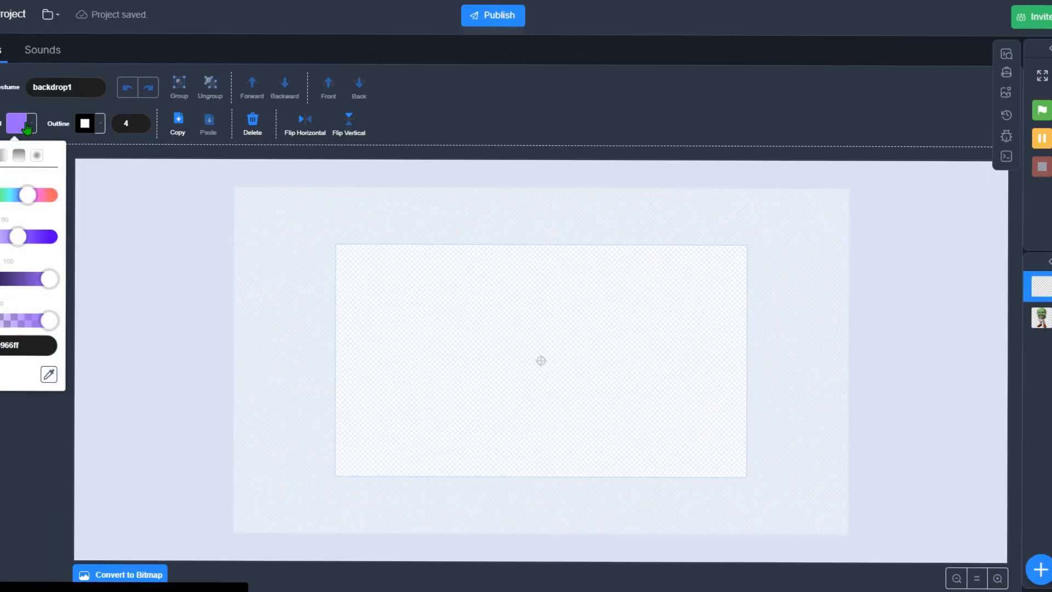
Step: Fill the backdrop canvas with purple using the fill bucket
click(541, 361)
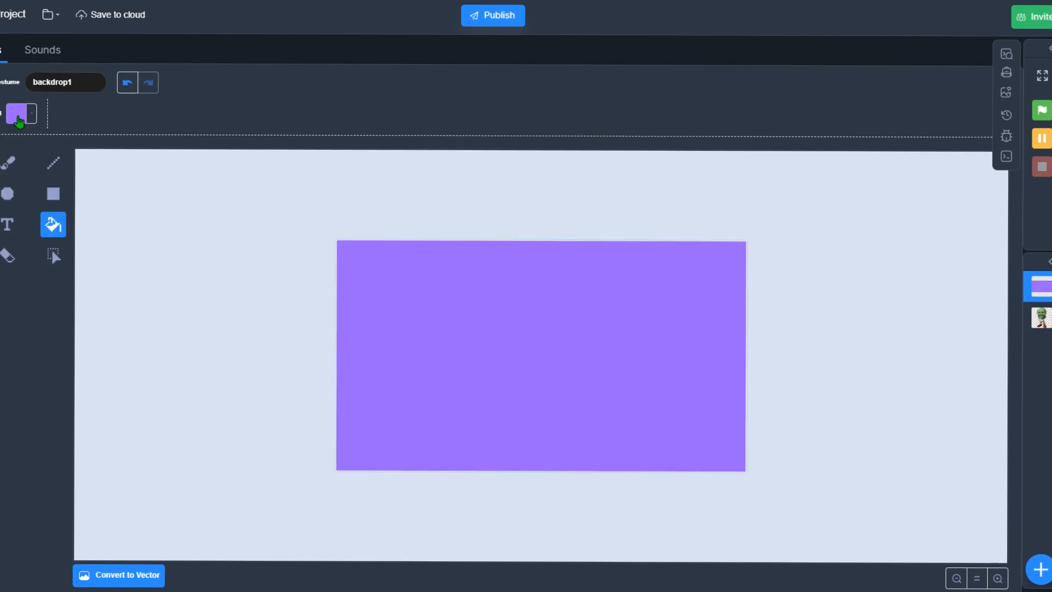
click(22, 114)
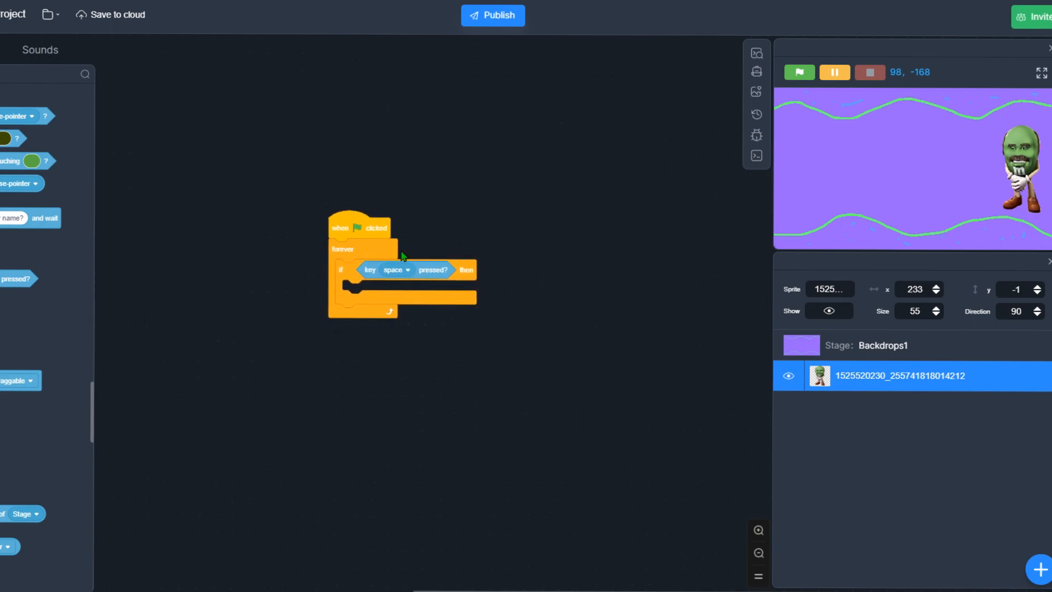
Step: Place a block inside the space-key condition and enter -25 as its value
drag(359, 227, 312, 219)
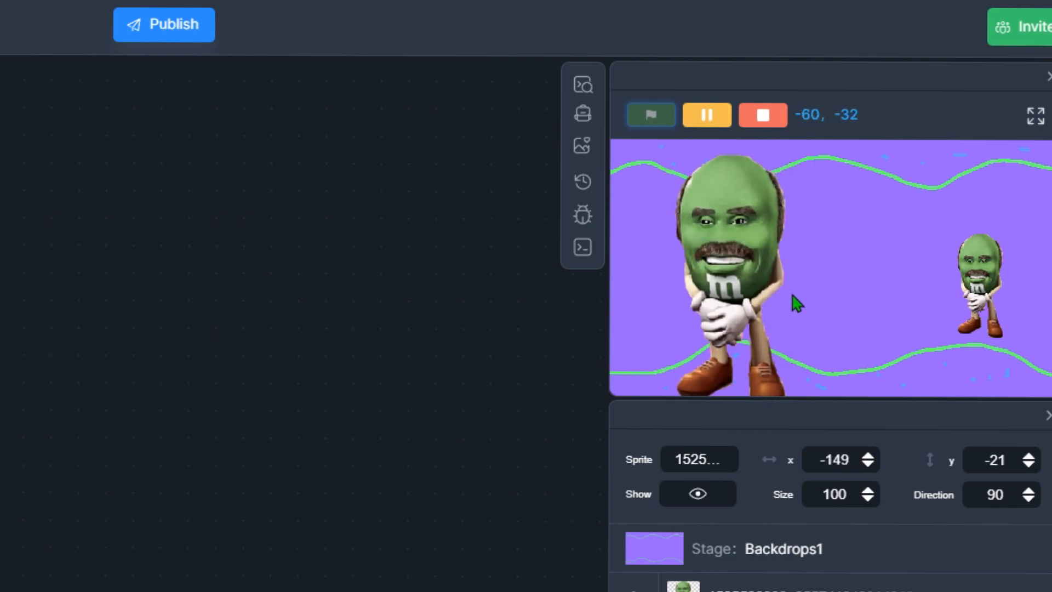
mouse_move(607, 416)
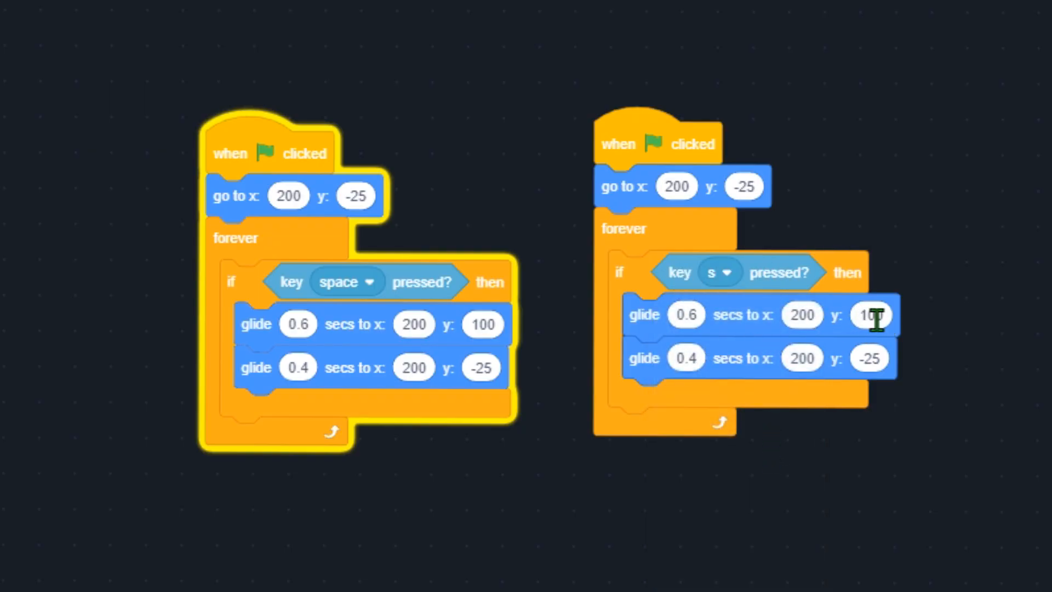
text(-25)
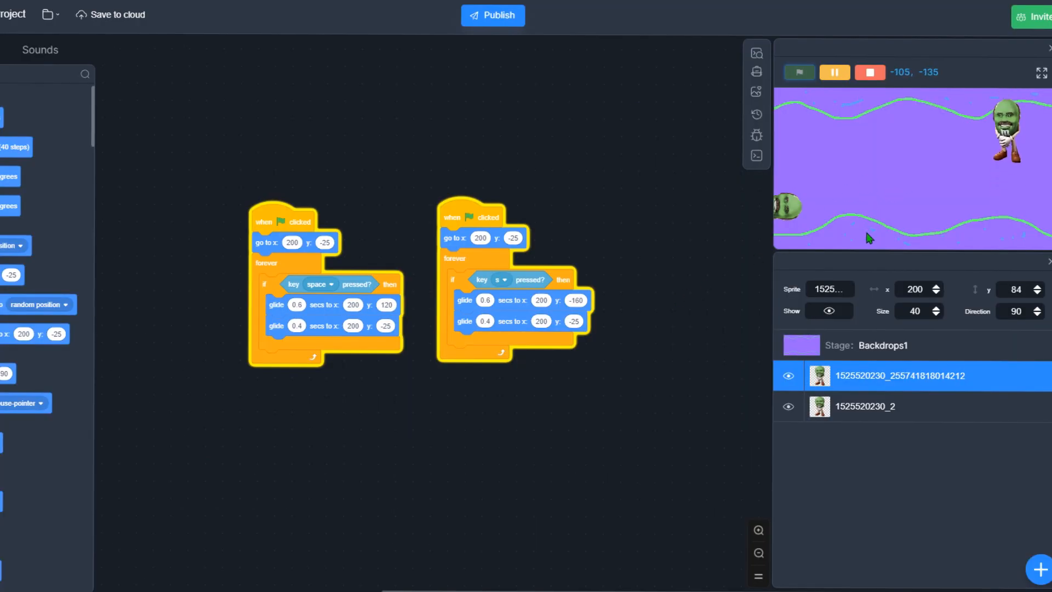
click(864, 406)
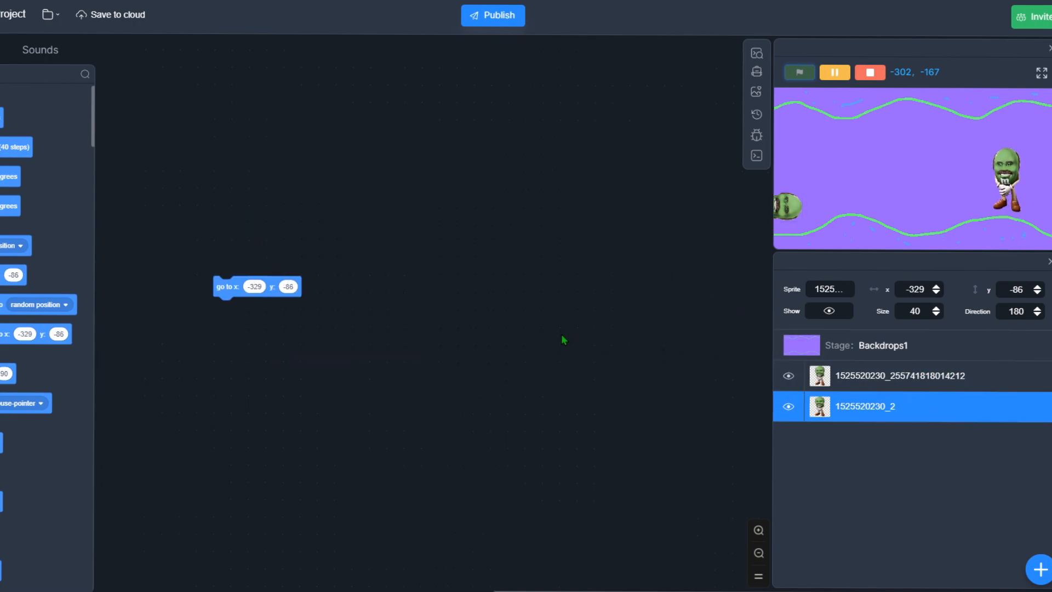
Step: Give sprite _2 a forever loop: go to x -329, random y, repeat 65 move 10
click(1041, 72)
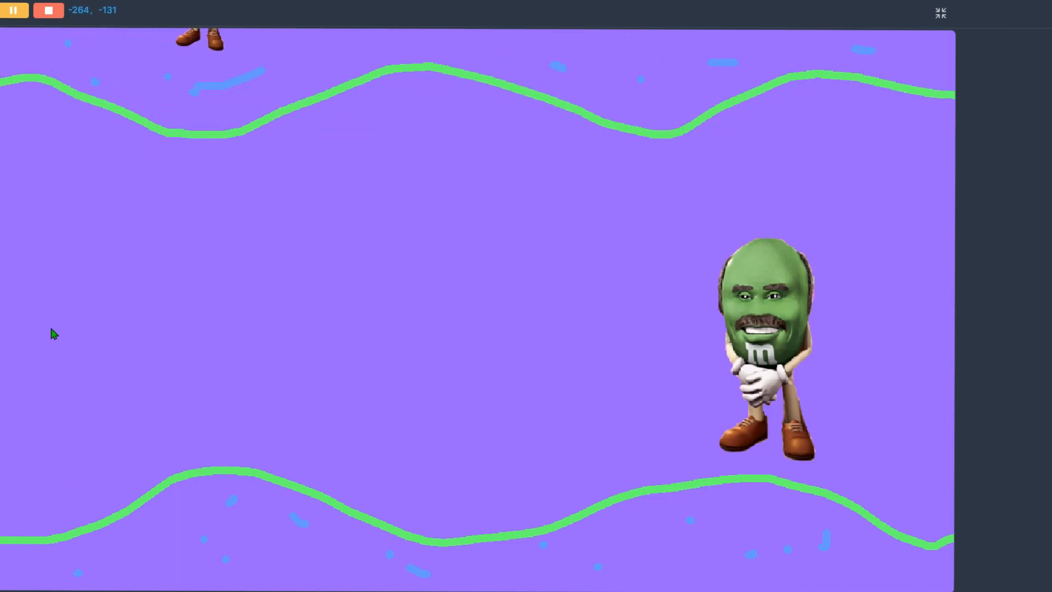
mouse_move(223, 297)
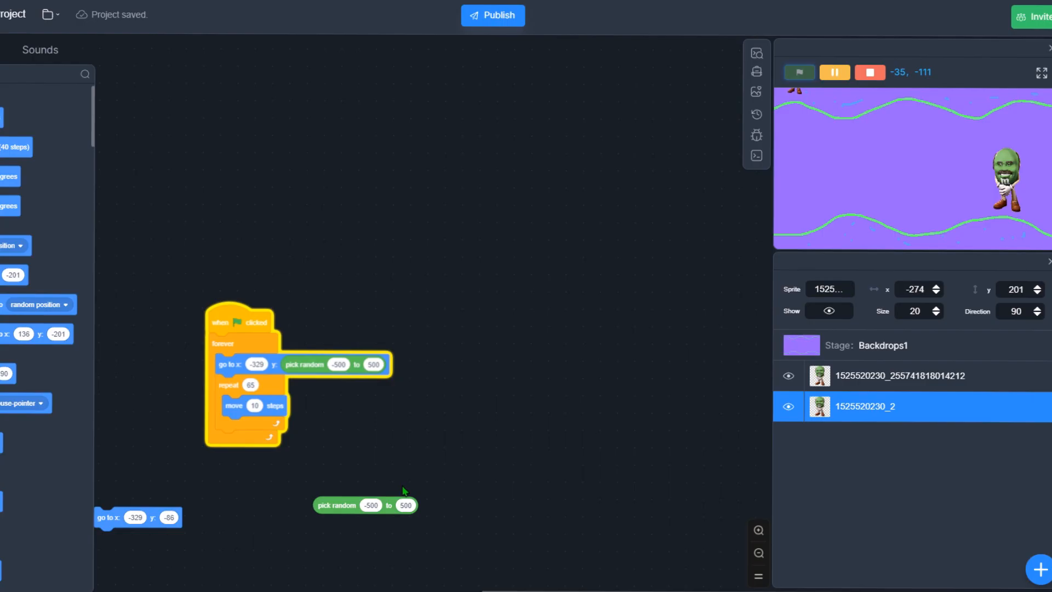
click(1041, 71)
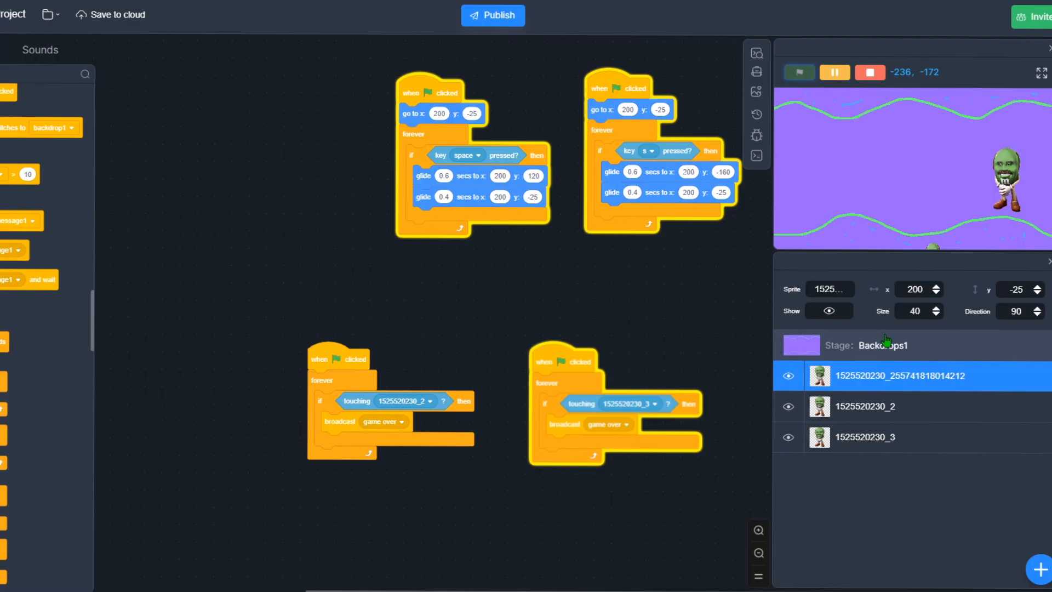
Step: Select the stage to work on the backdrop scripts
click(883, 345)
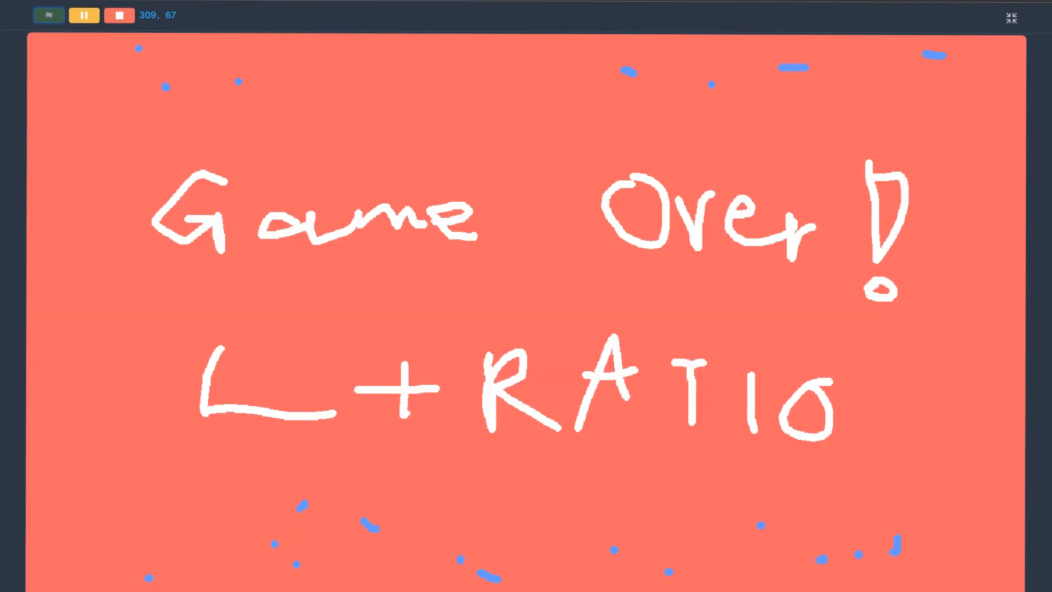
mouse_move(785, 205)
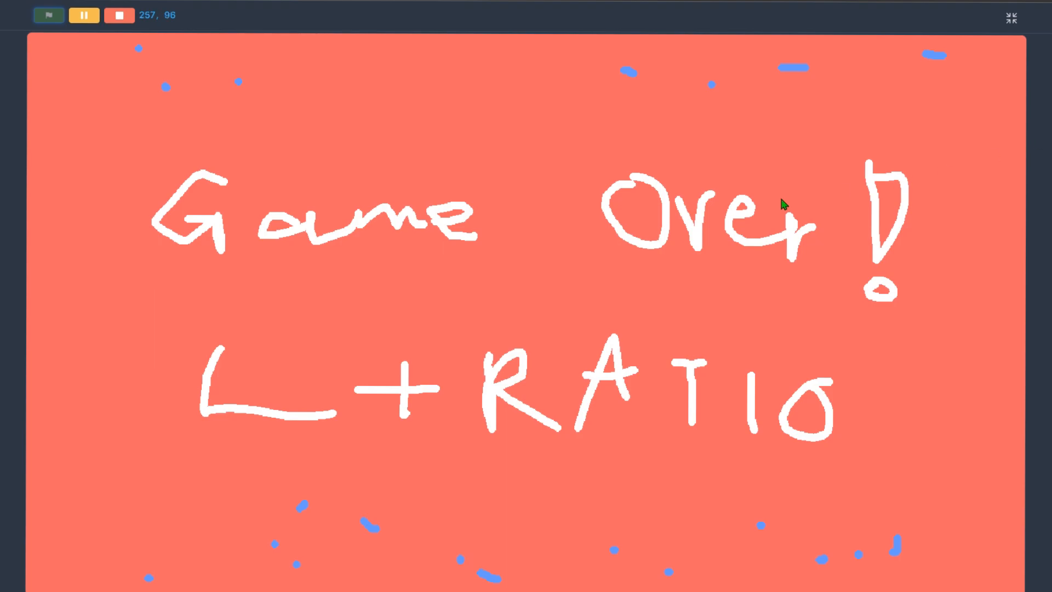
Step: Run the game twice with the green flag until the red Game Over backdrop appears
click(47, 14)
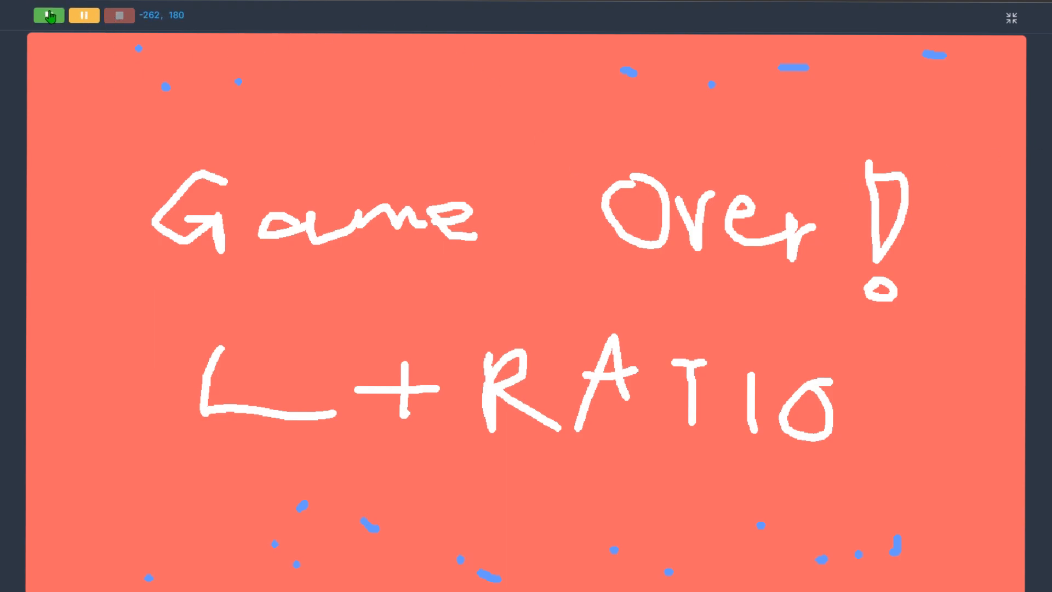
click(47, 14)
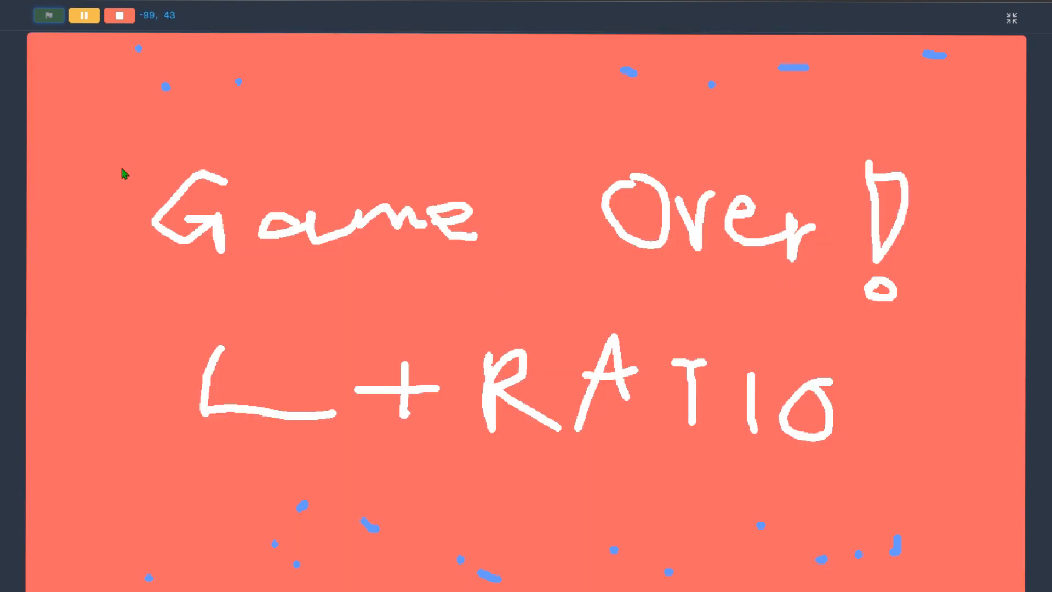
click(1011, 18)
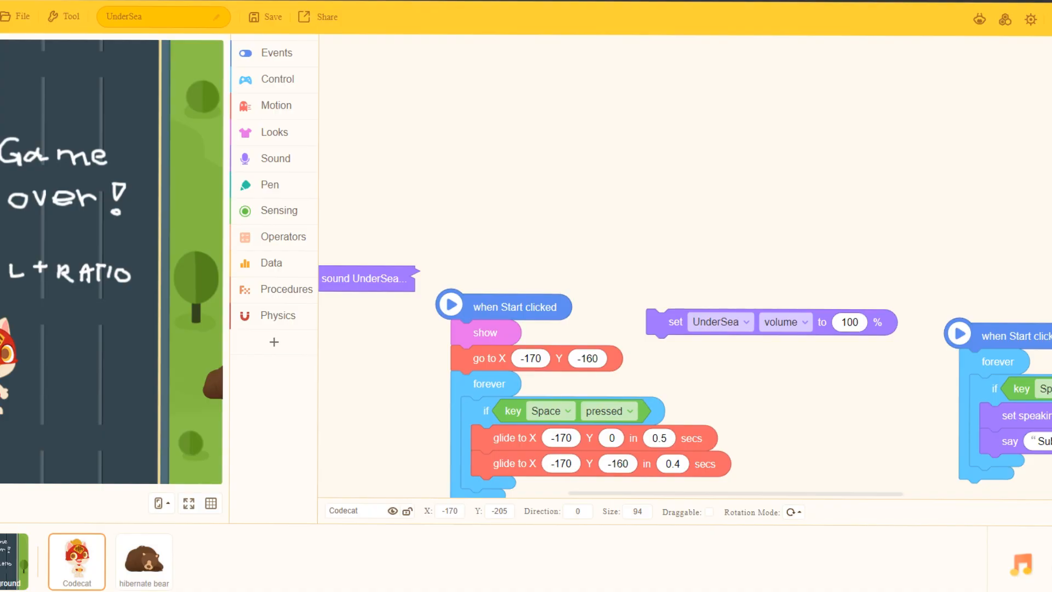
mouse_move(147, 44)
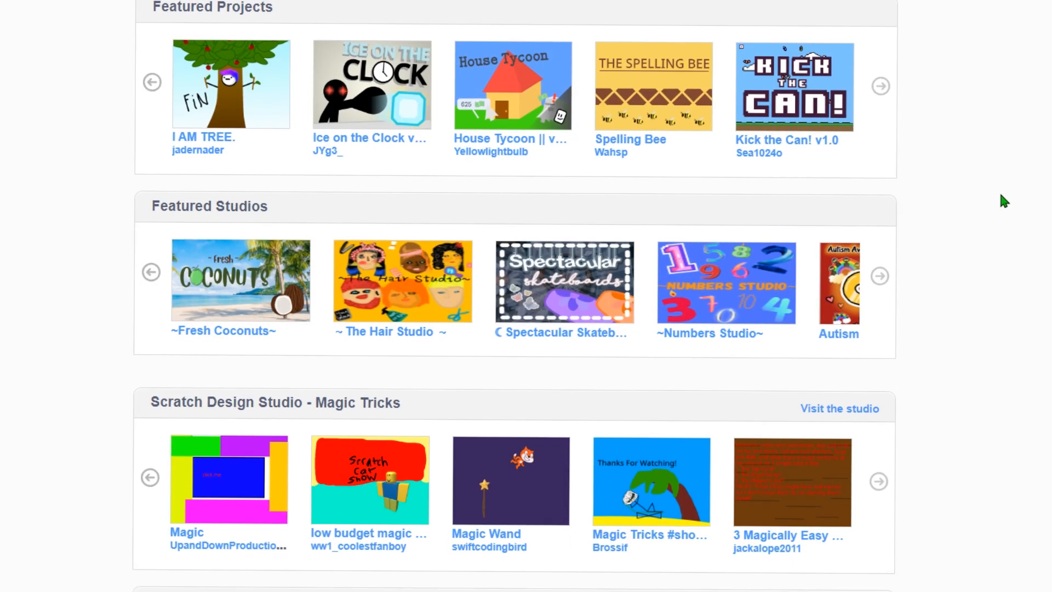
Step: Scroll up the Scratch home page to What's Happening and Scratch News
scroll(up, 3)
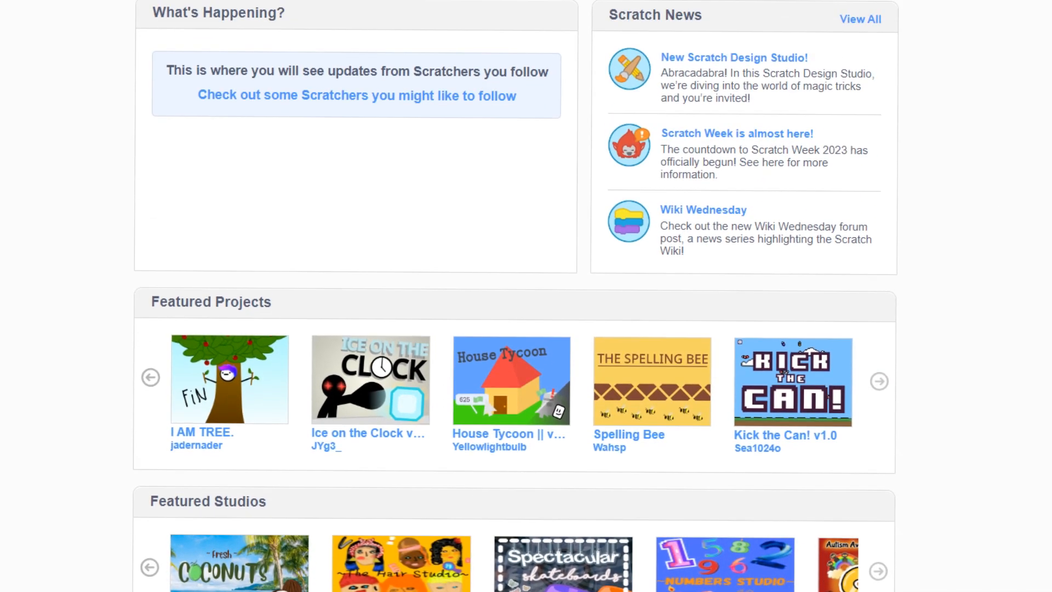